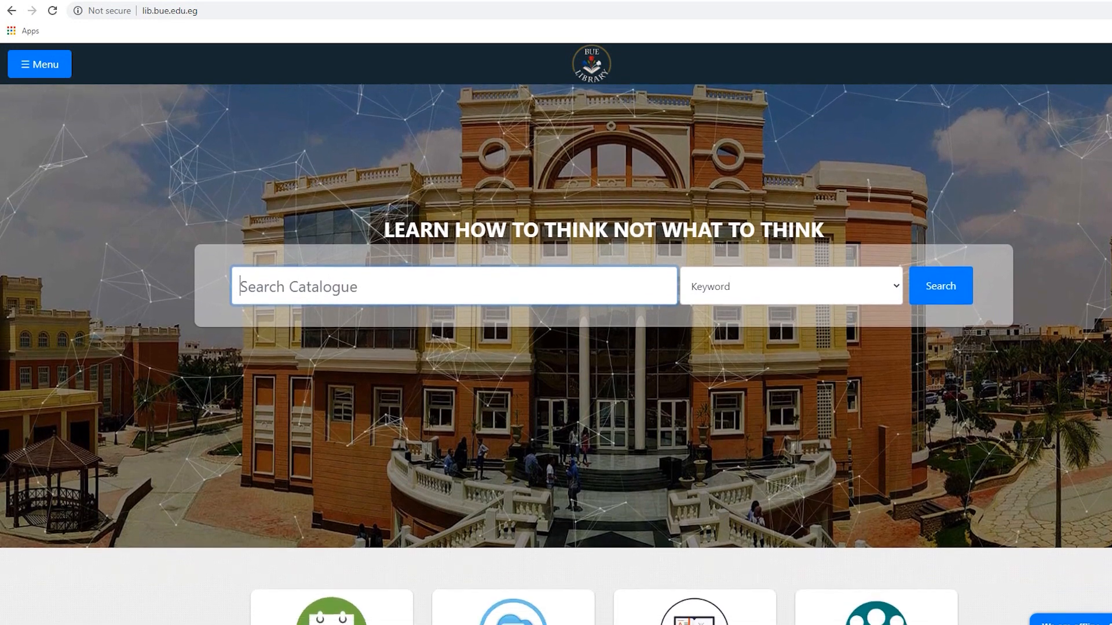
- Scroll the BUE homepage to the Library tile and follow it
scroll("down", 3)
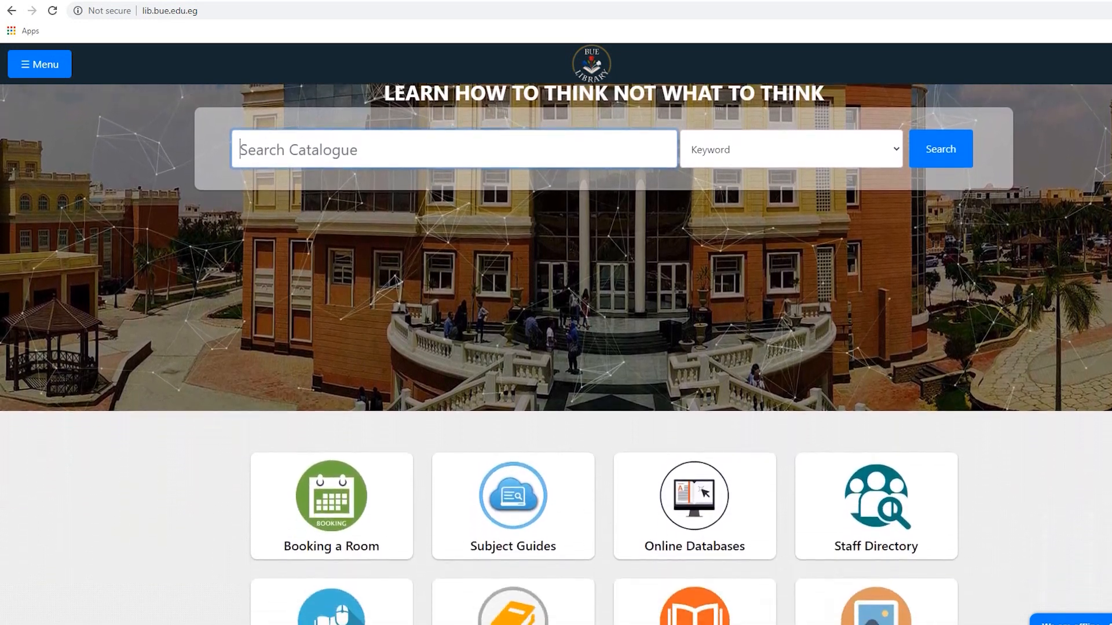
scroll("down", 3)
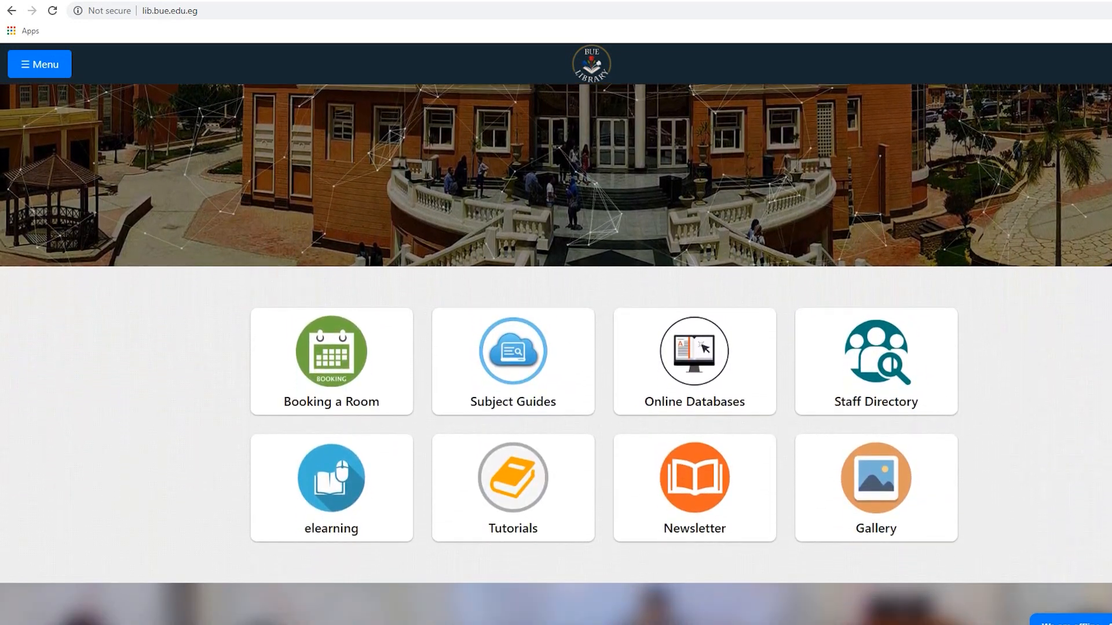
scroll("down", 3)
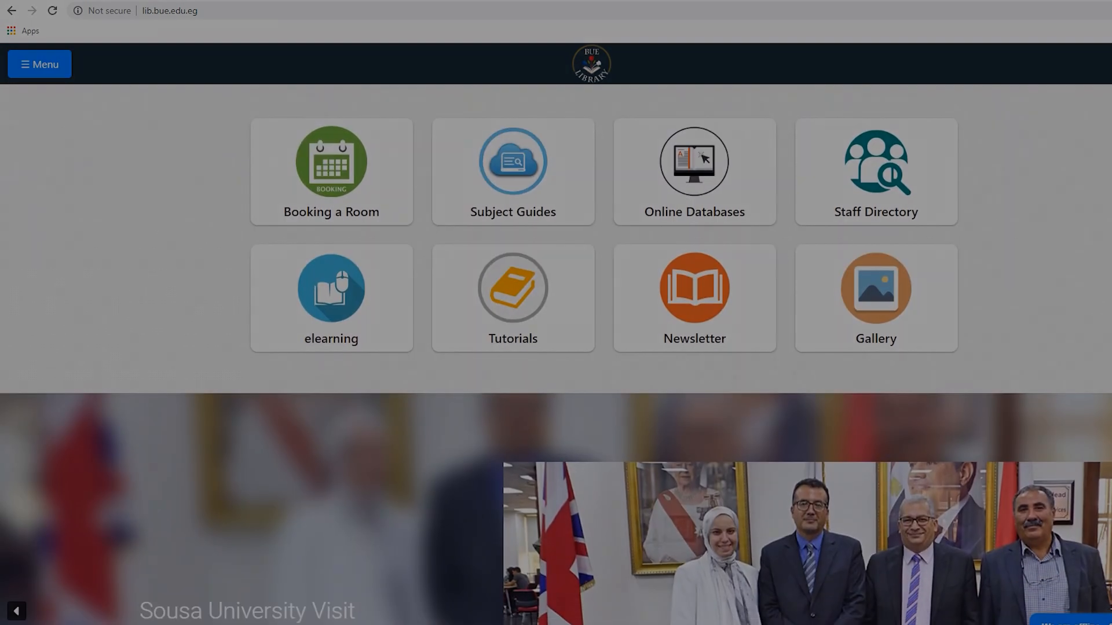
left_click(512, 172)
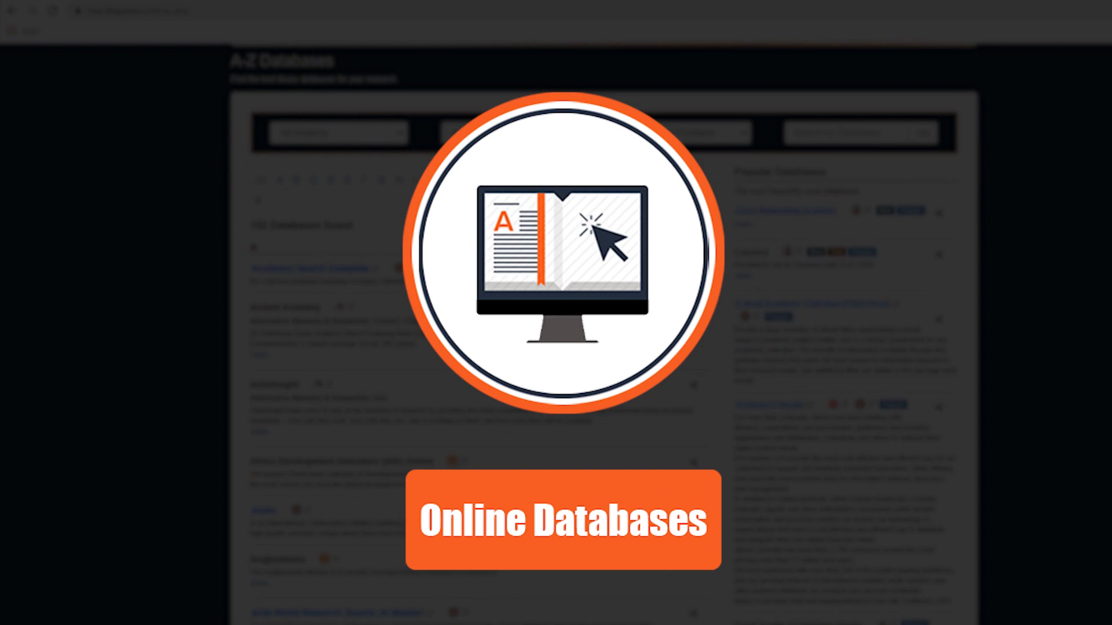
- Go to the library site at lib.bue.edu.eg showing its catalogue search
scroll("down", 3)
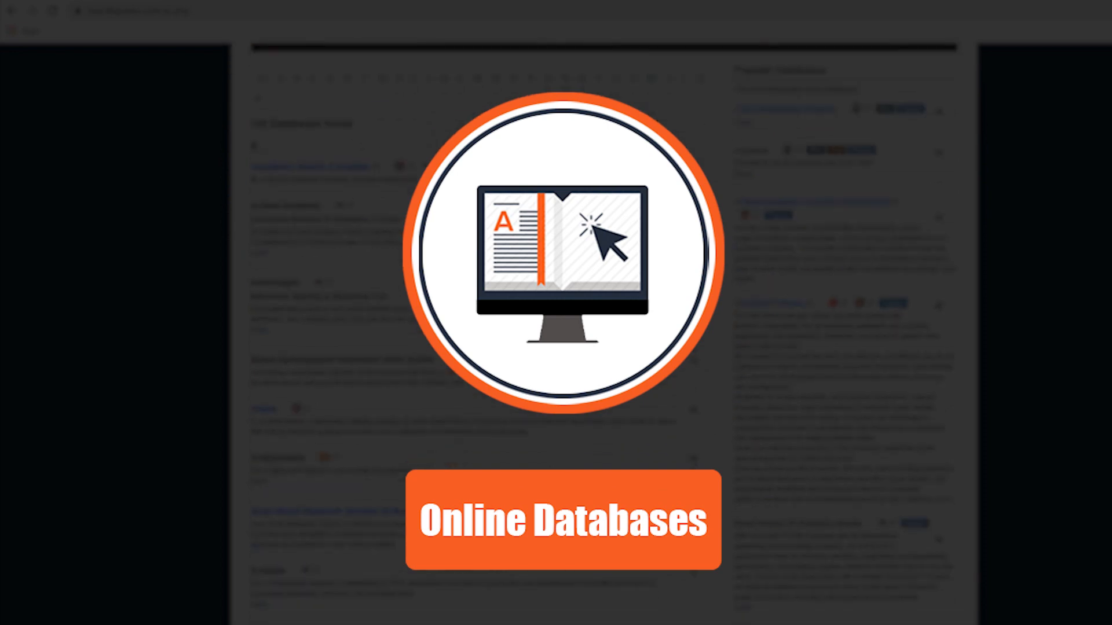
scroll("down", 3)
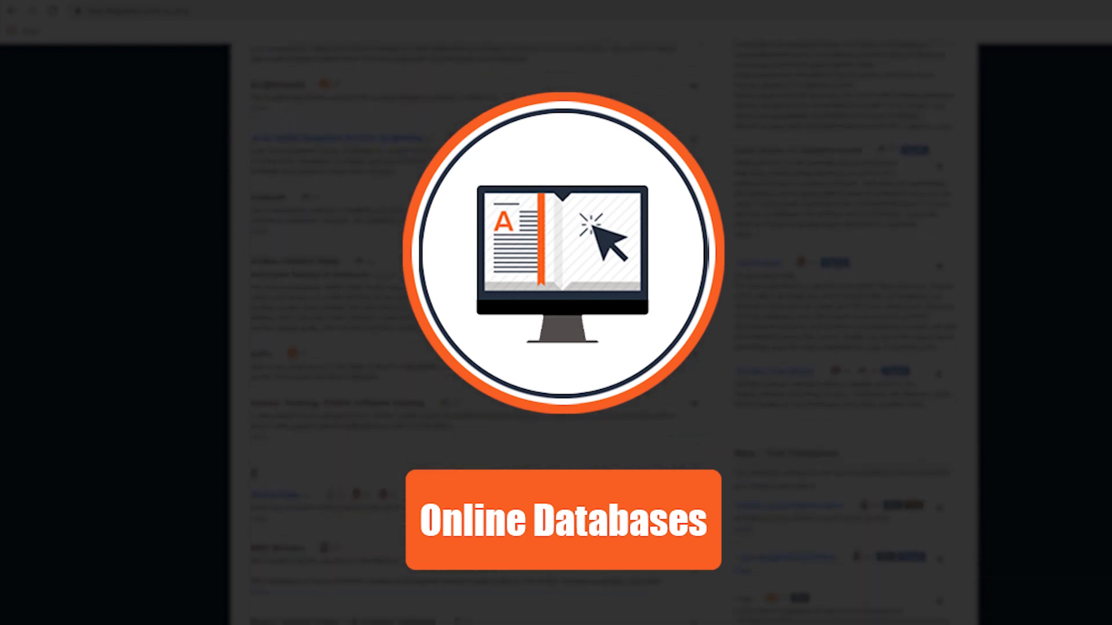
scroll("down", 3)
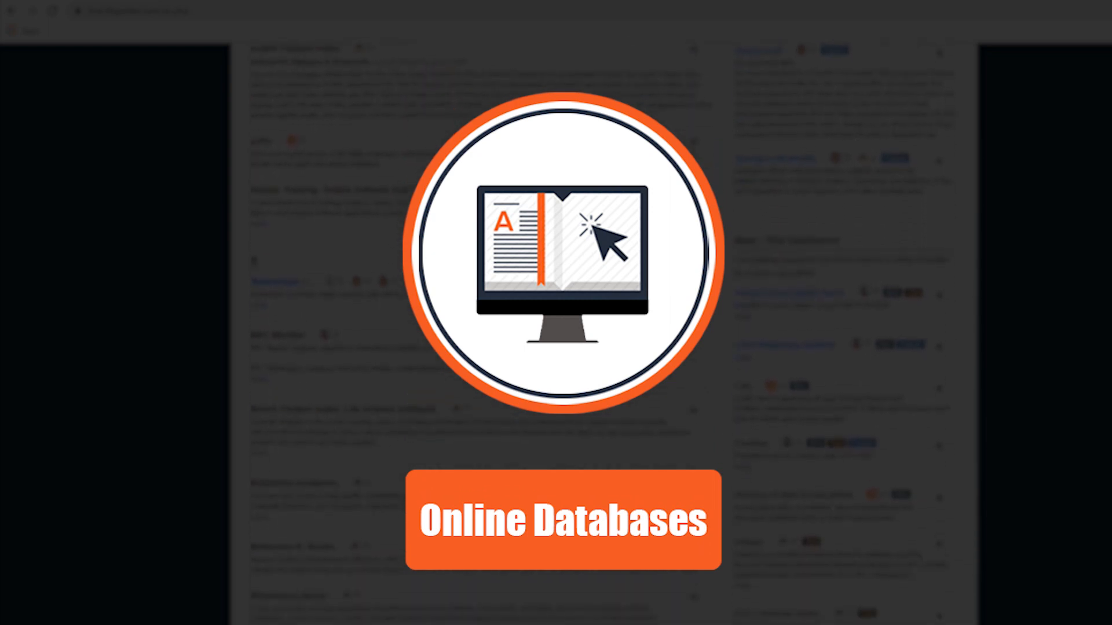
scroll("down", 3)
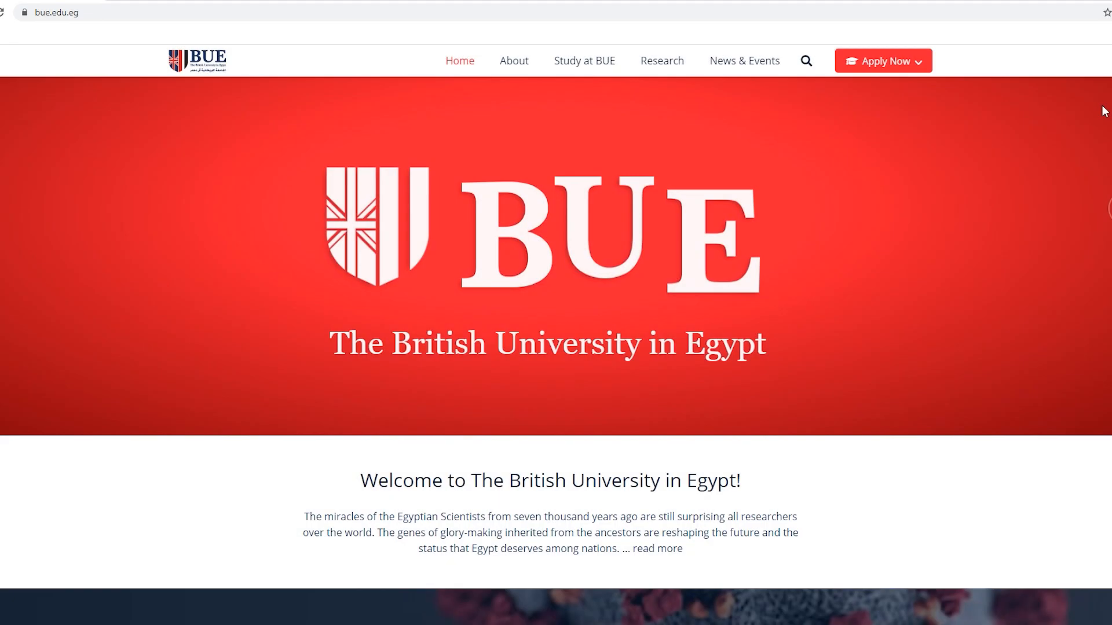
scroll("down", 3)
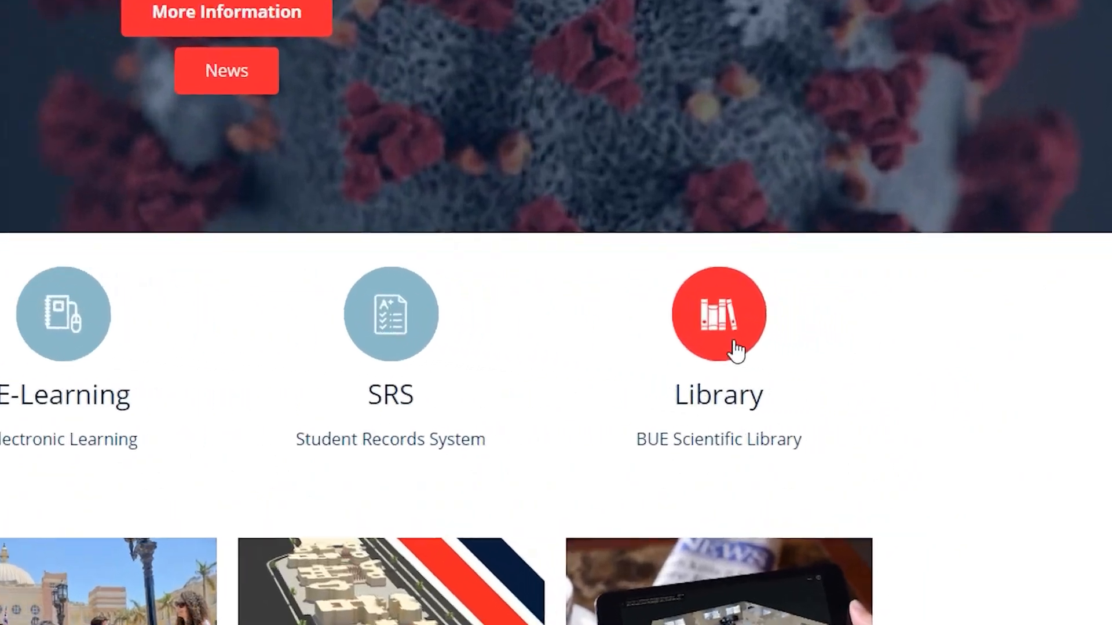
type("lib.bue.edu.eg")
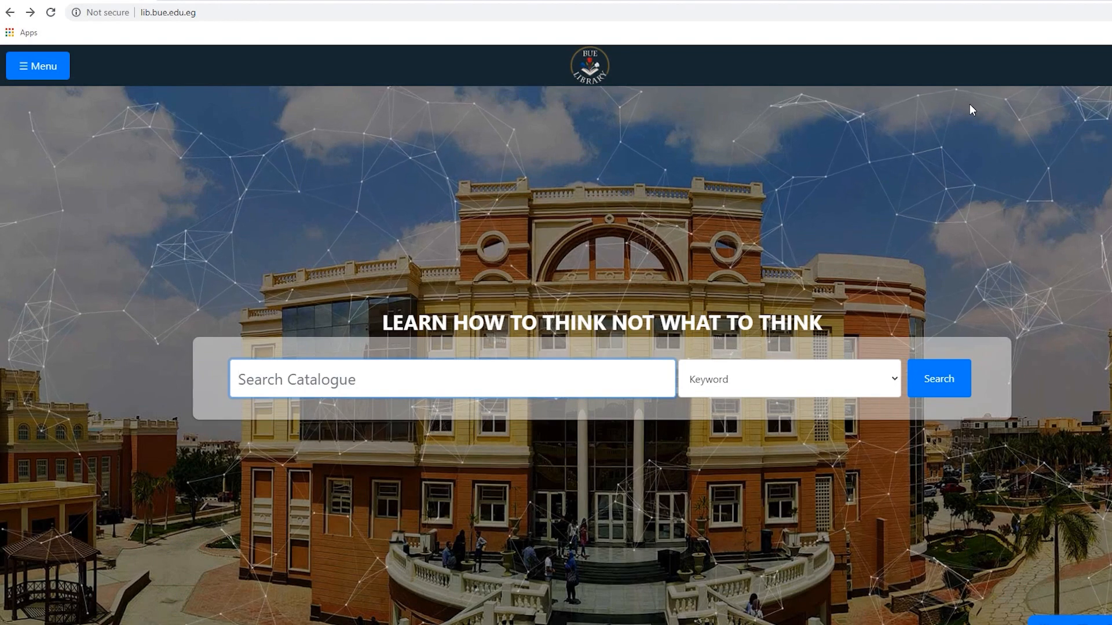
- Reach the A-Z Databases guide via Menu > E-Resources > Online Databases
left_click(37, 65)
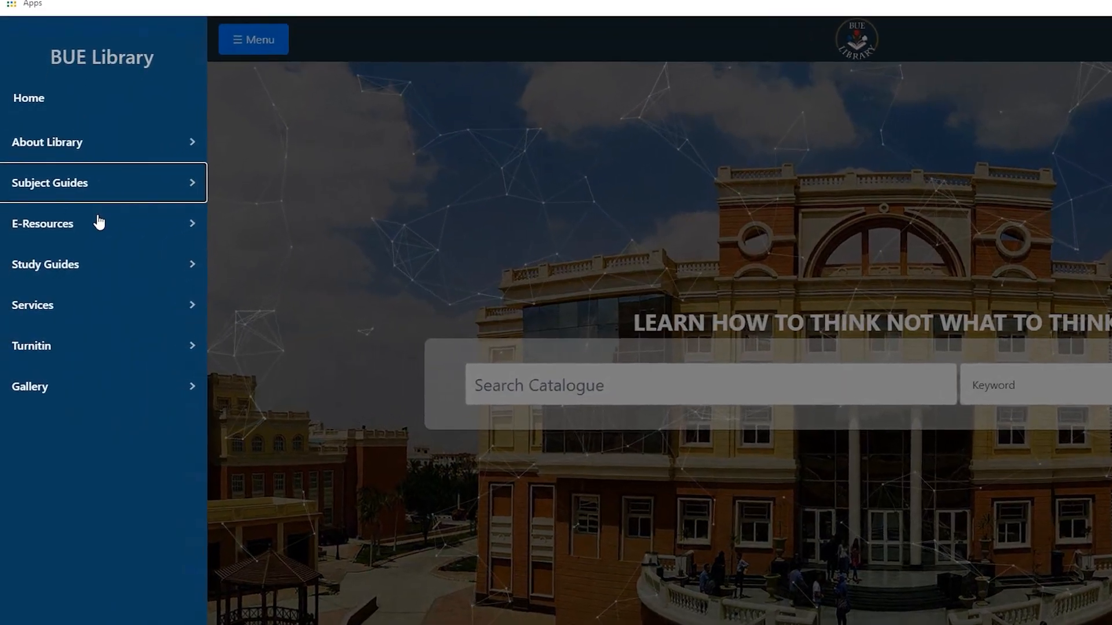
left_click(42, 224)
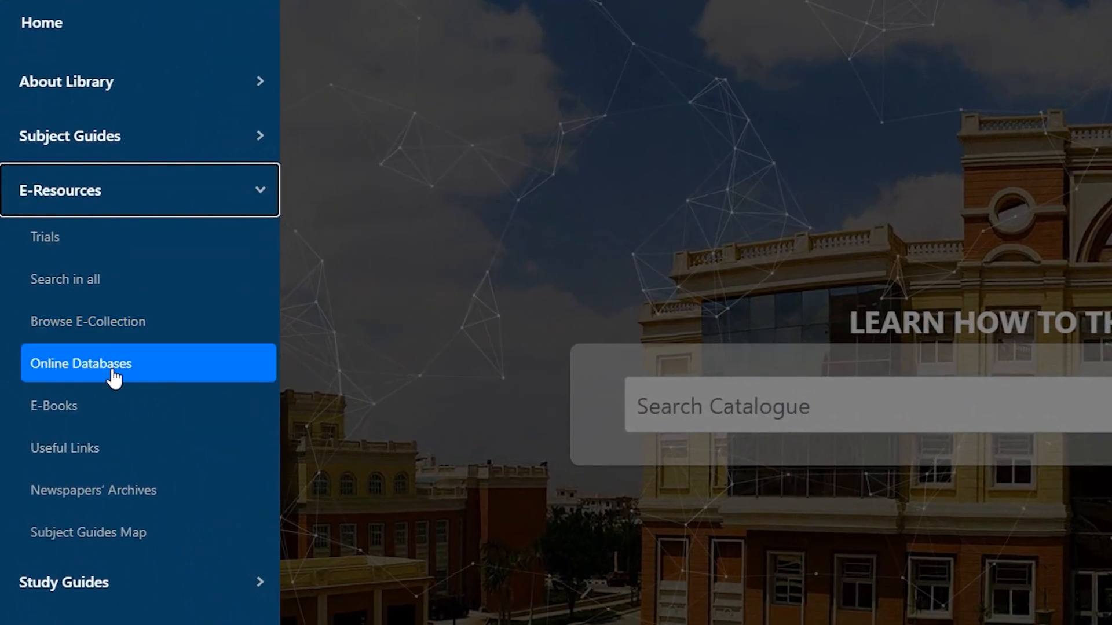
mouse_move(103, 448)
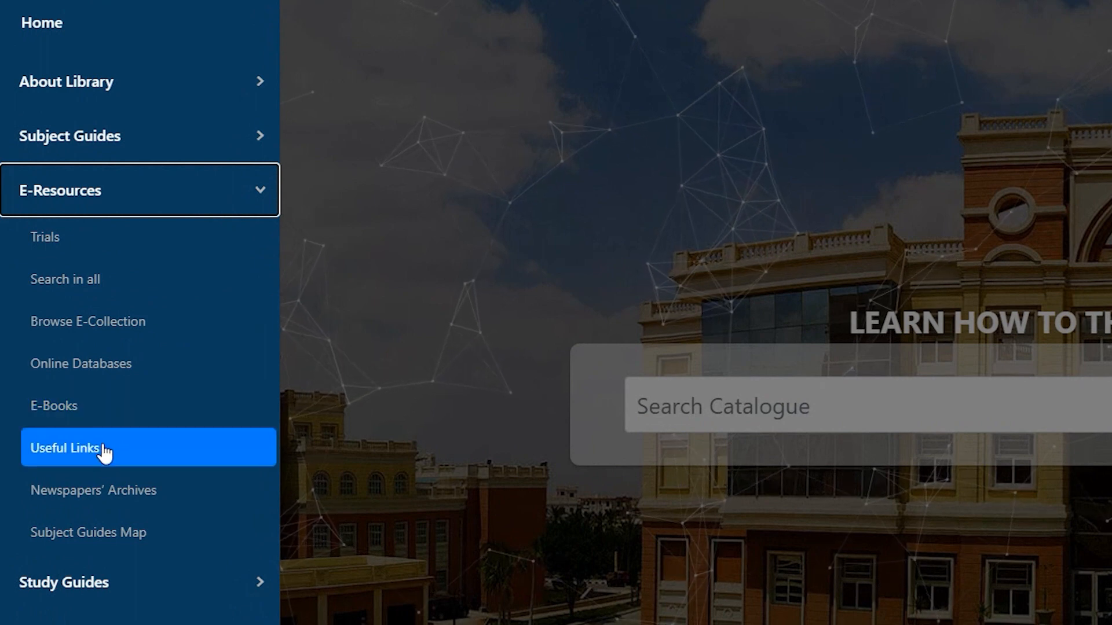
mouse_move(96, 363)
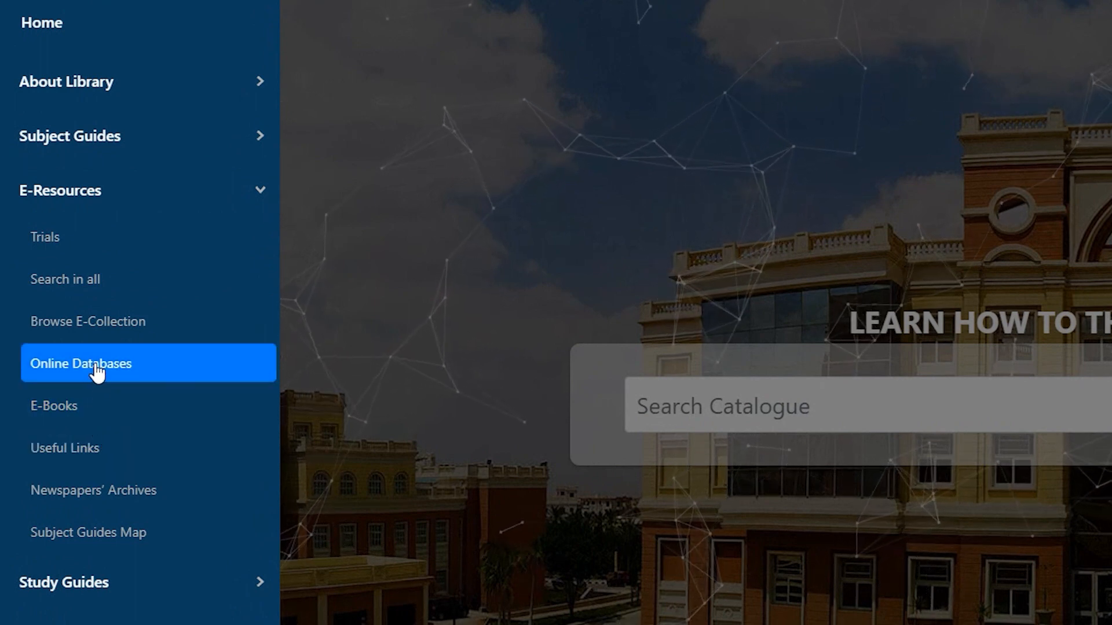
left_click(81, 363)
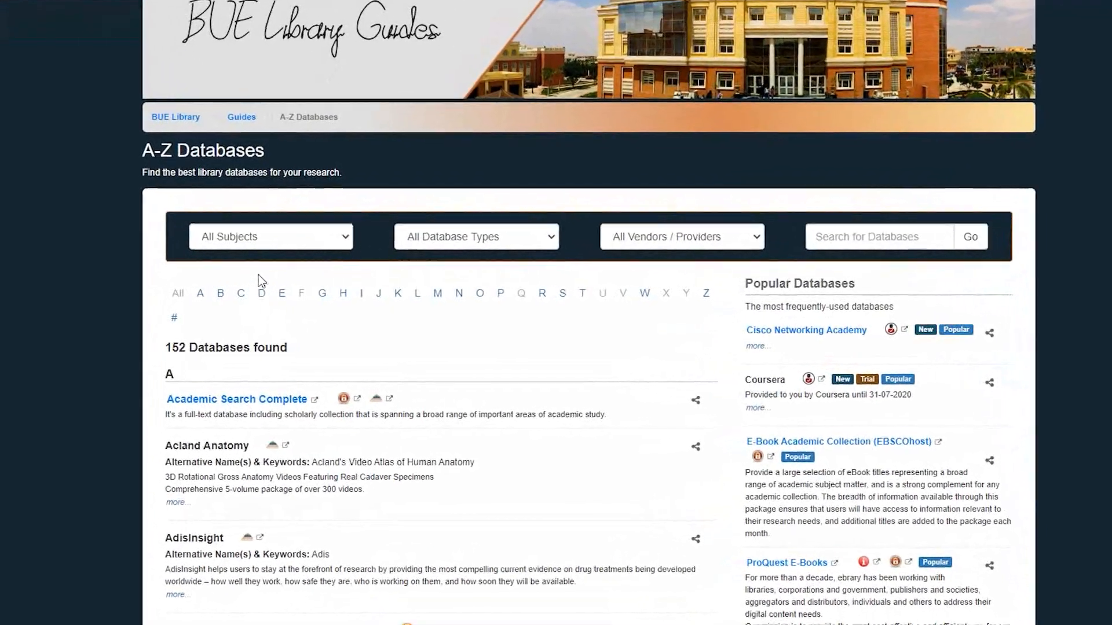
- Filter the A-Z databases list to S to find ScienceDirect
scroll("up", 3)
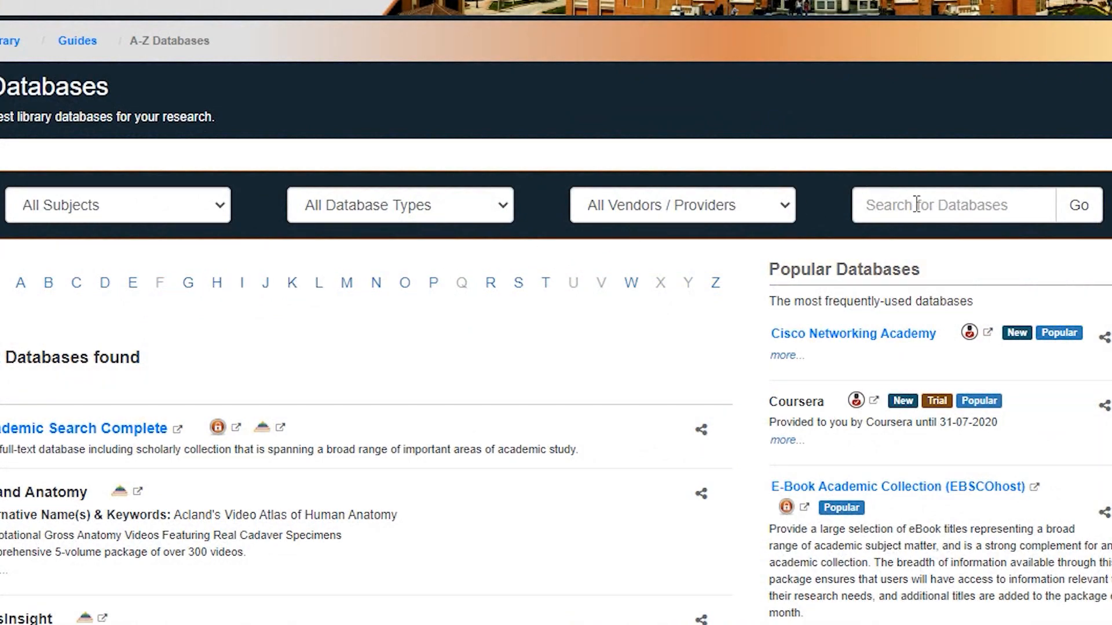
scroll("down", 3)
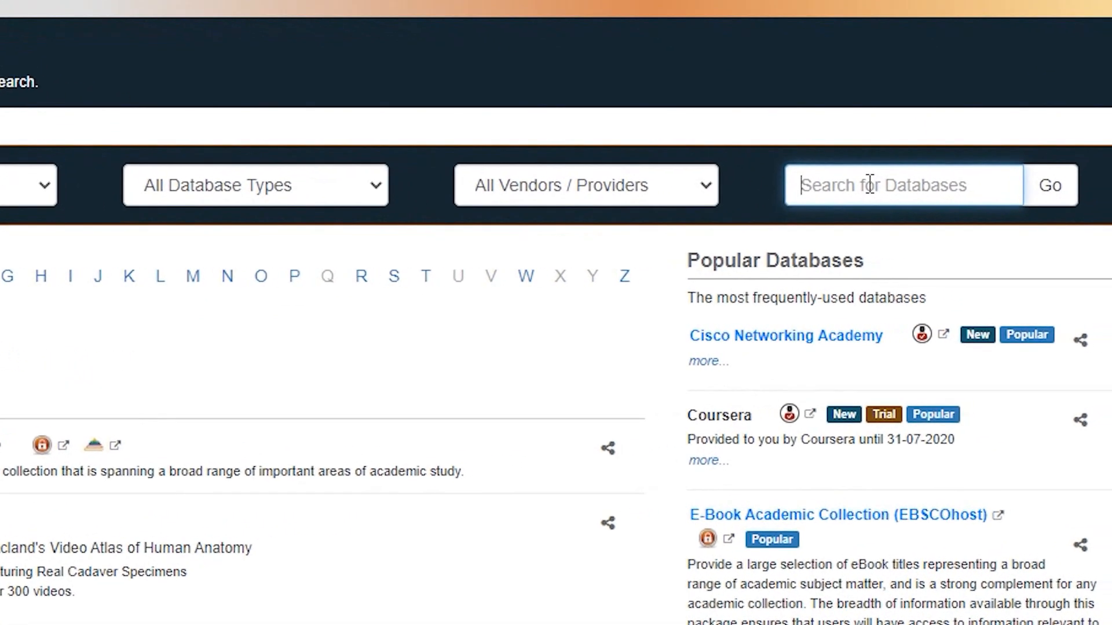
type("ScienceDirect")
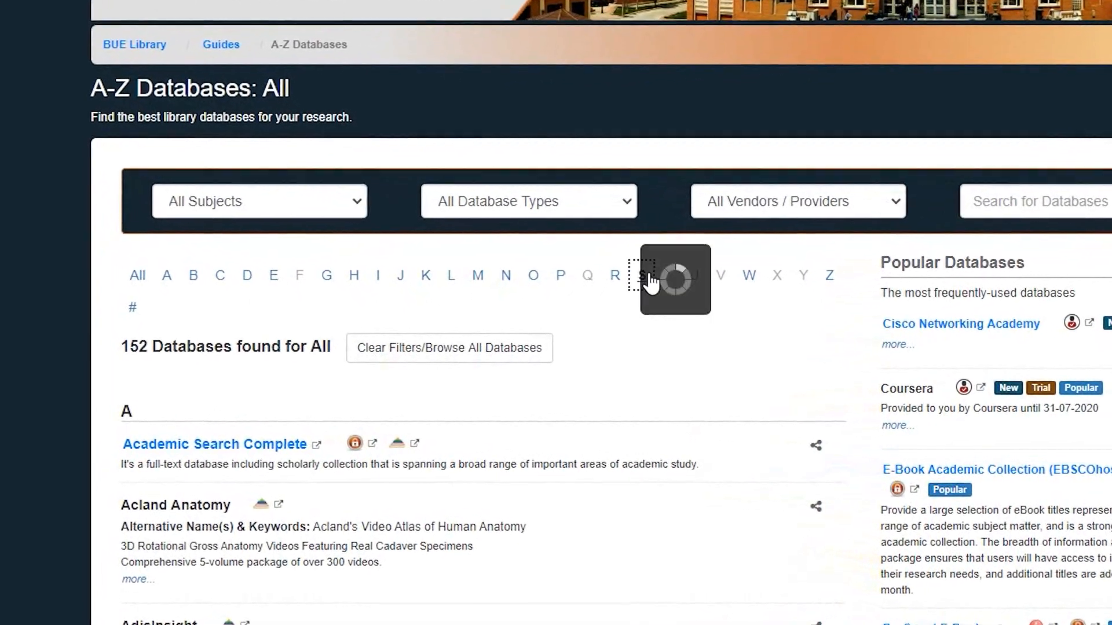
left_click(644, 275)
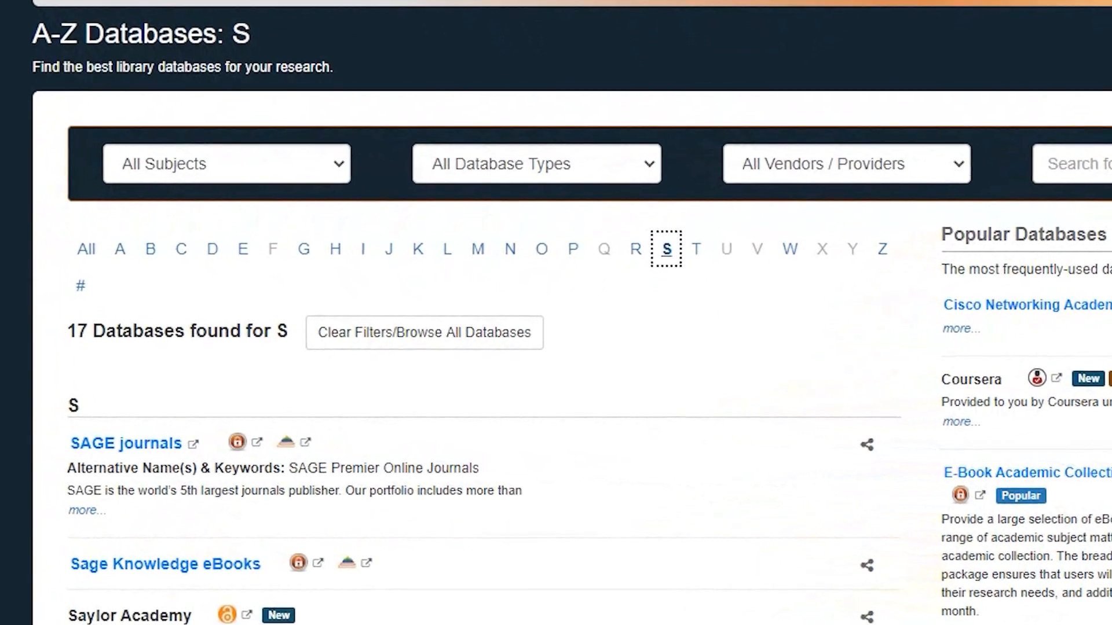
scroll("down", 3)
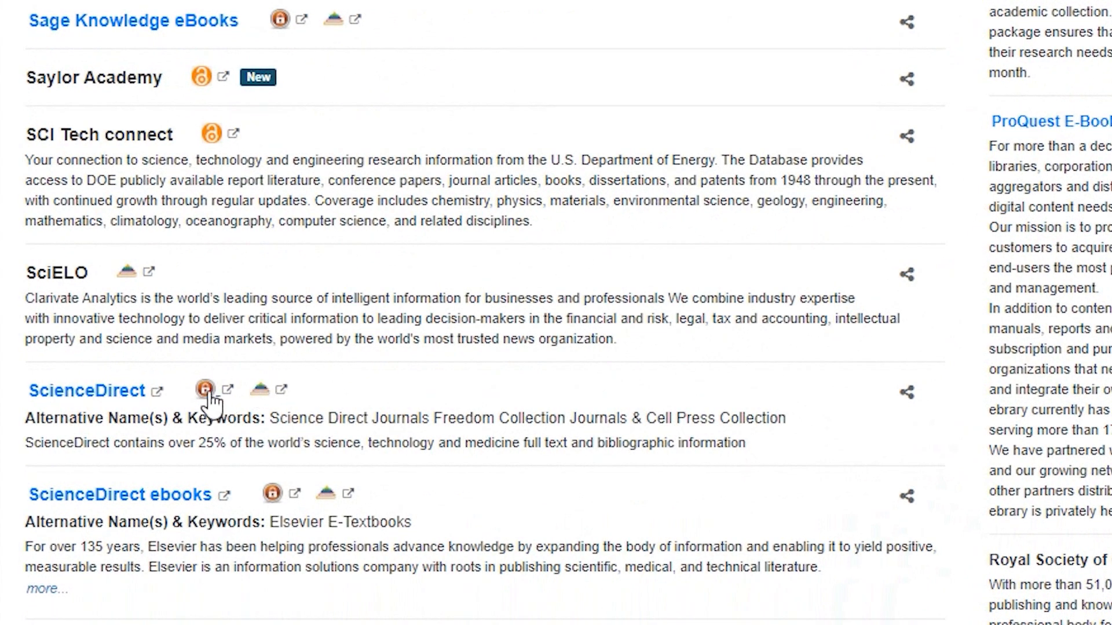
mouse_move(209, 391)
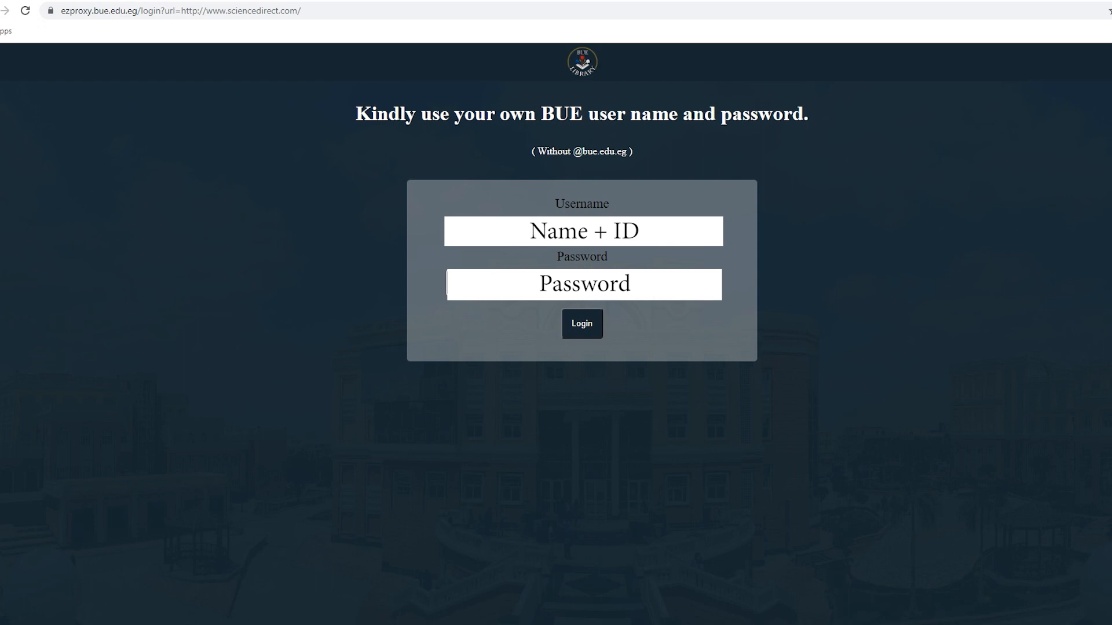
- Log in through the BUE EZproxy page and land on the ScienceDirect homepage
left_click(582, 323)
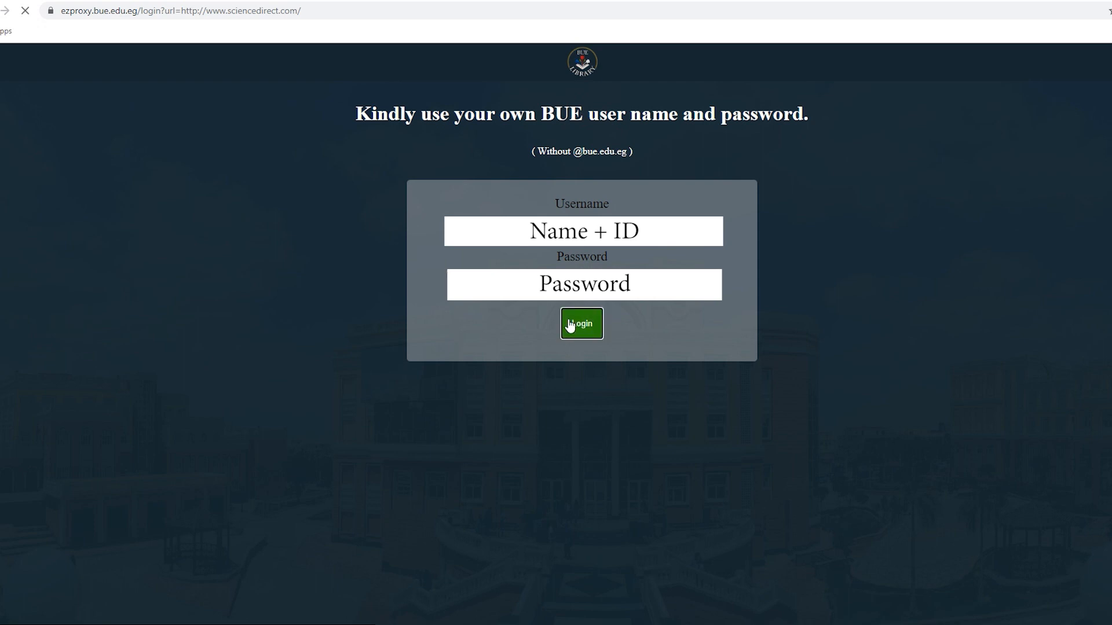
left_click(581, 324)
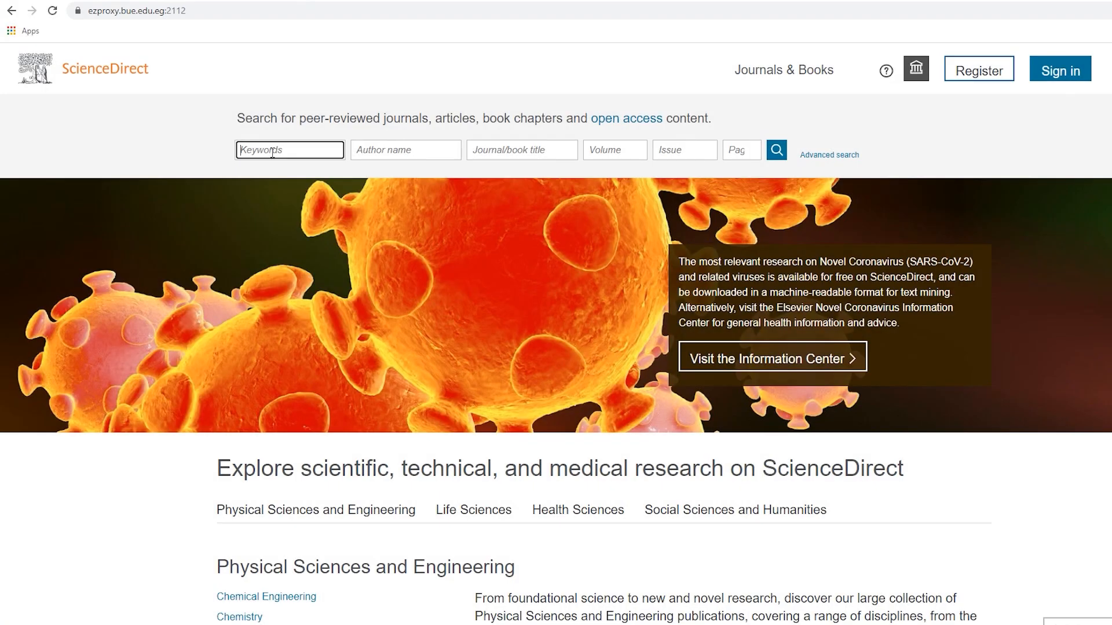
- Search ScienceDirect for 'Renewable energy' and view the Ghana energy poverty article
type("Renewable energy")
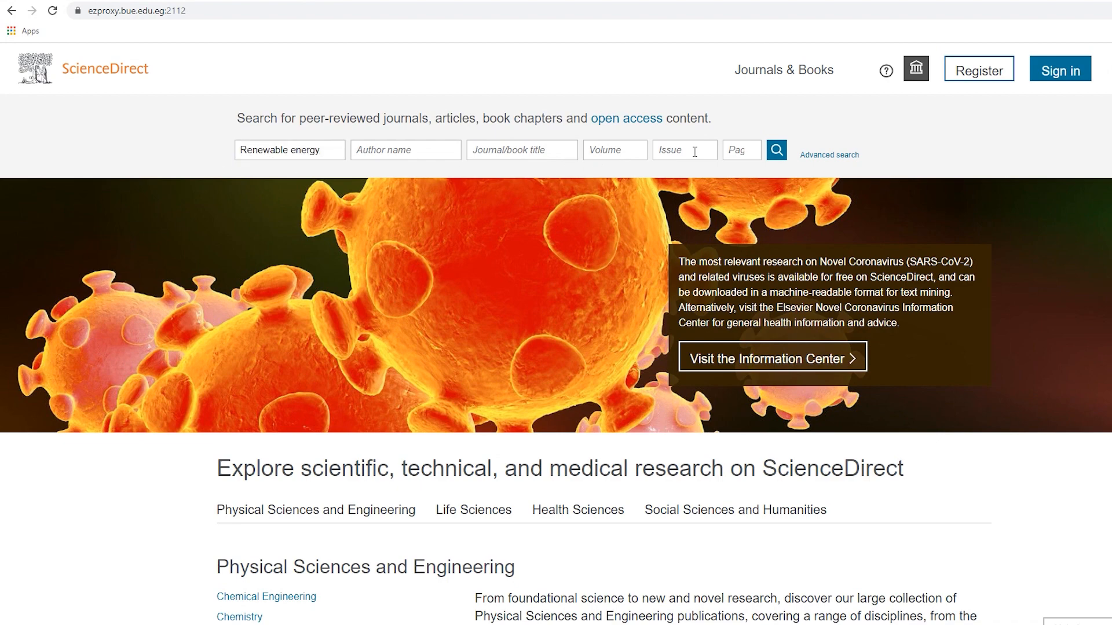
left_click(776, 149)
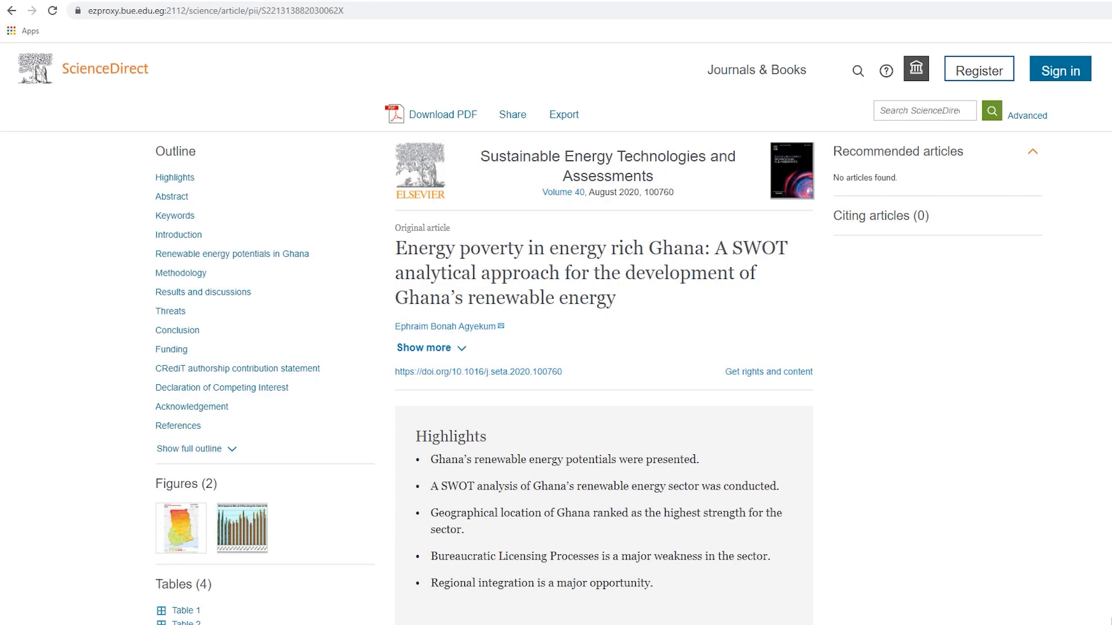
scroll("down", 3)
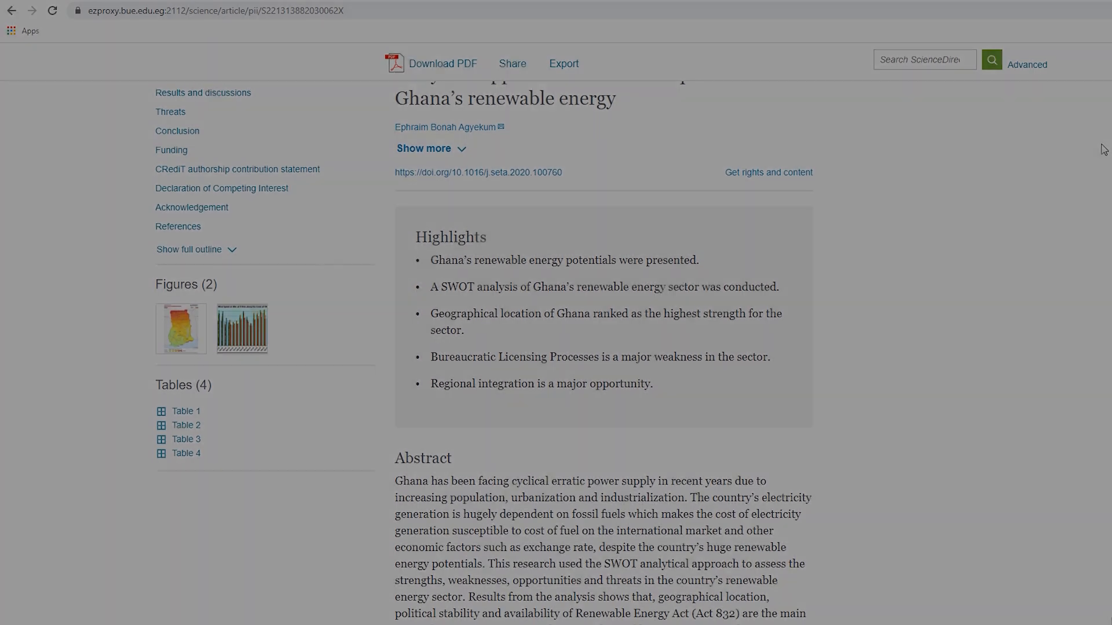
left_click(12, 10)
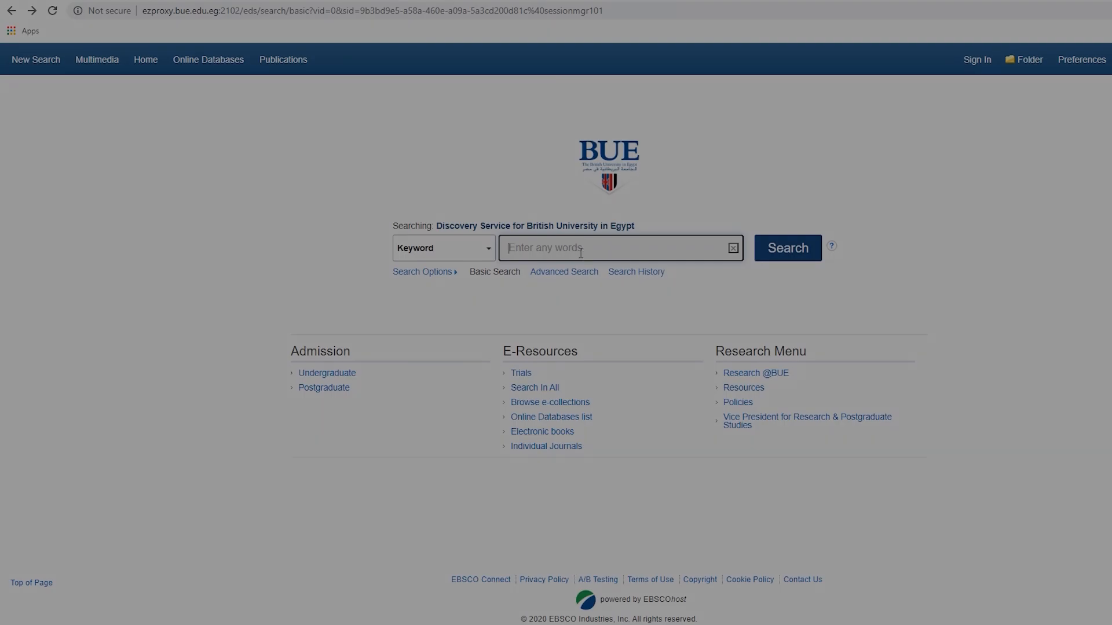
- Search EBSCO Discovery for 'Election', review the full-text results, then return to the library homepage
type("Election")
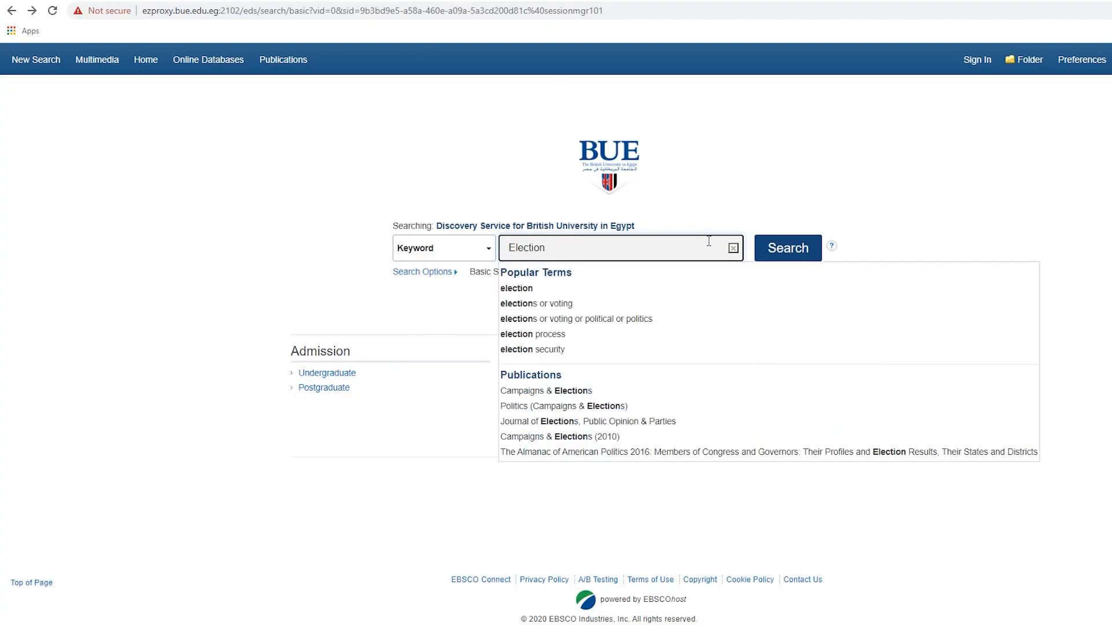
left_click(787, 247)
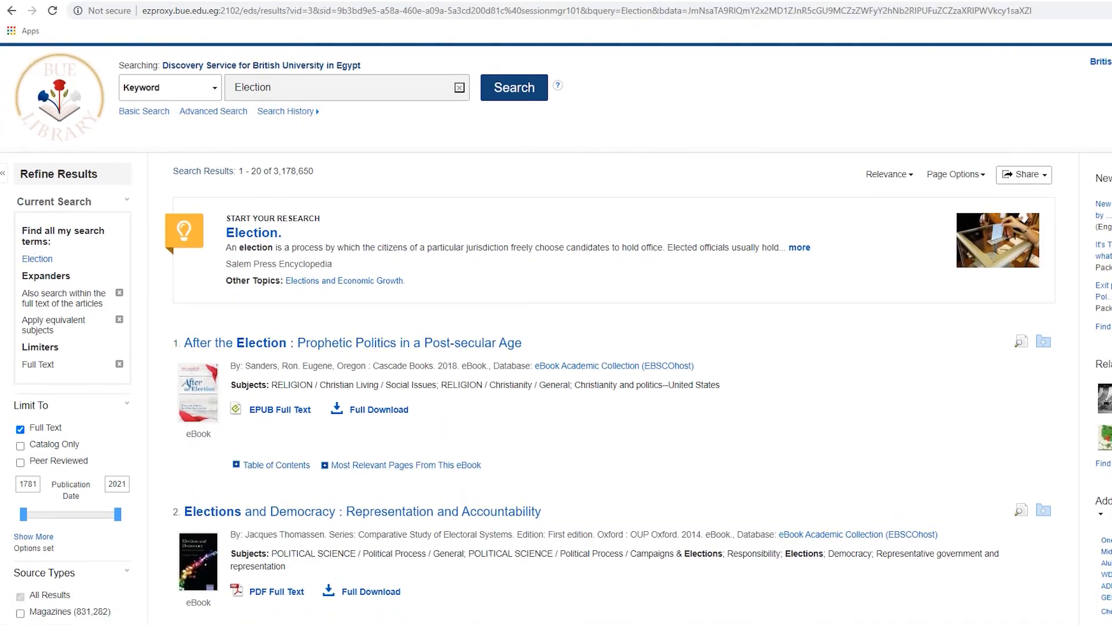
scroll("down", 3)
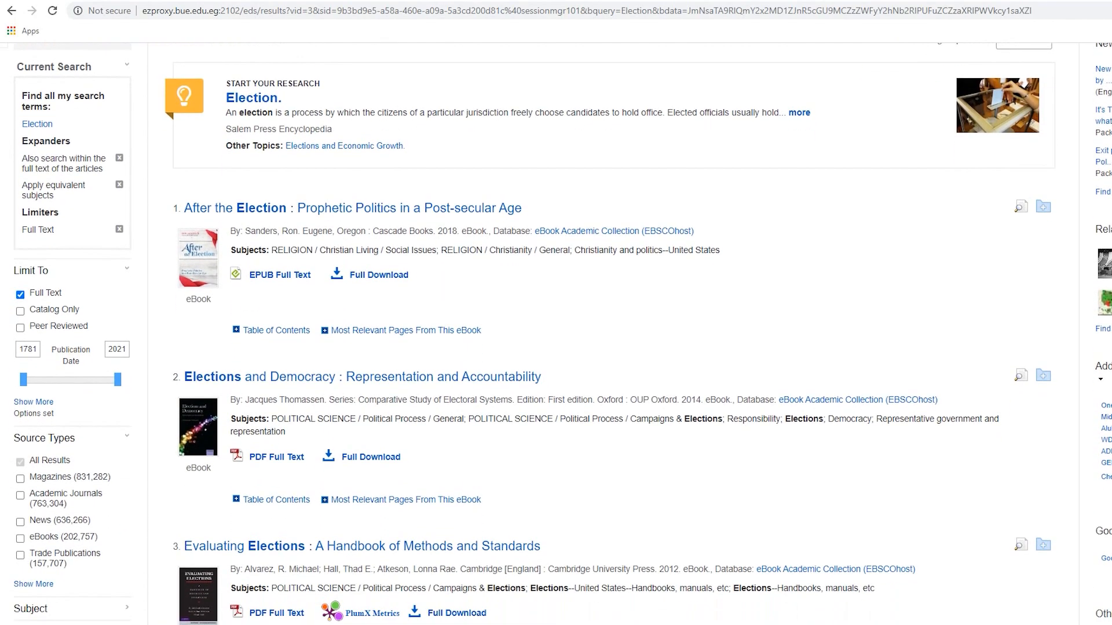
scroll("down", 3)
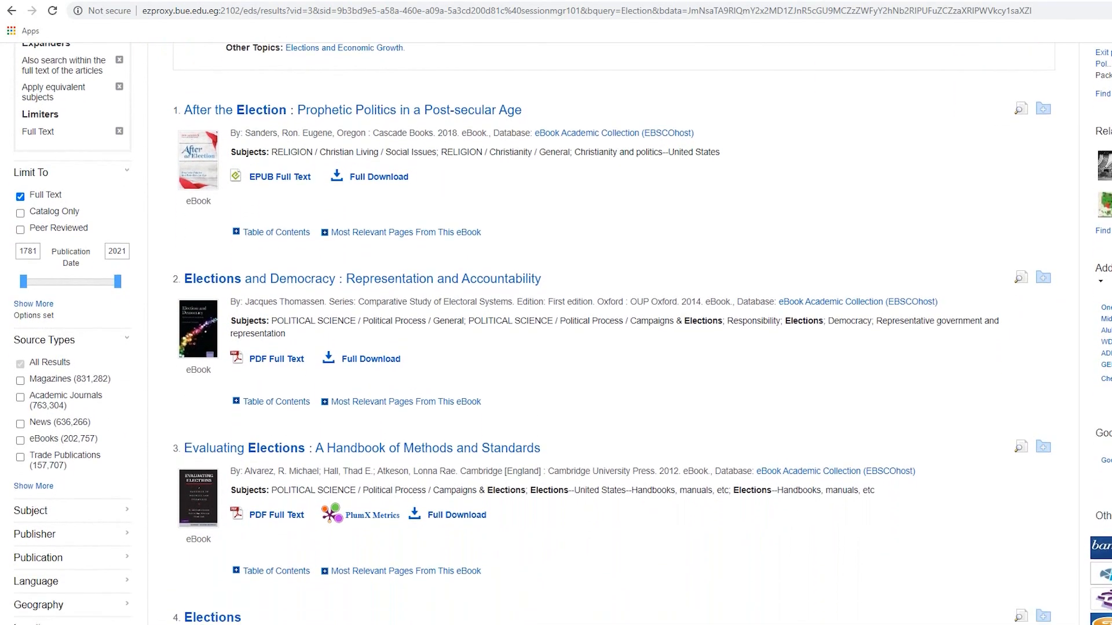
scroll("down", 3)
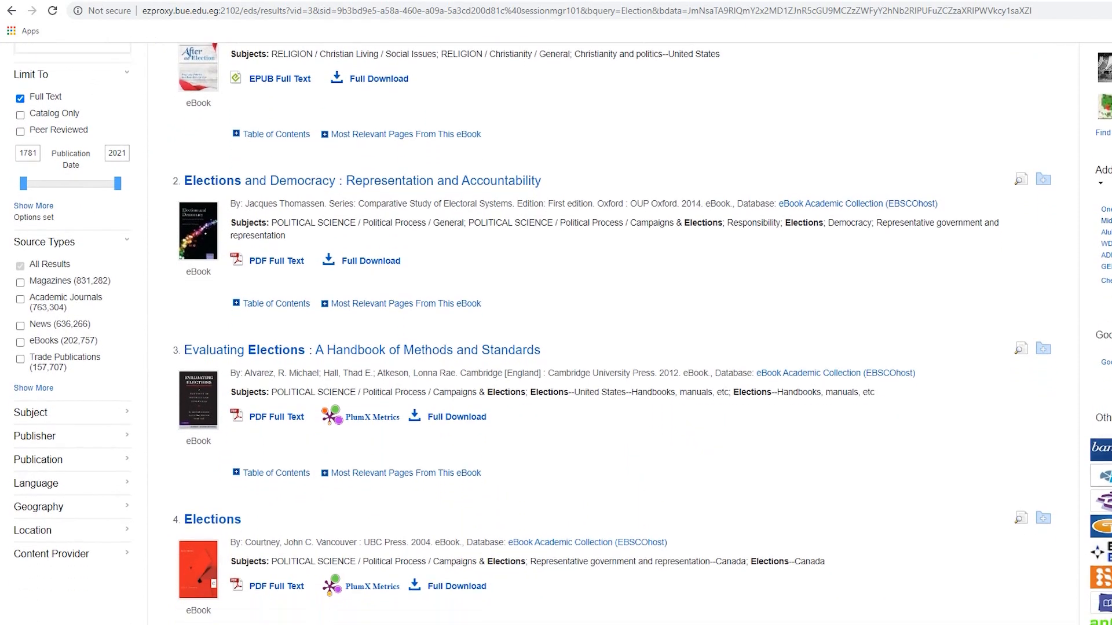
scroll("down", 3)
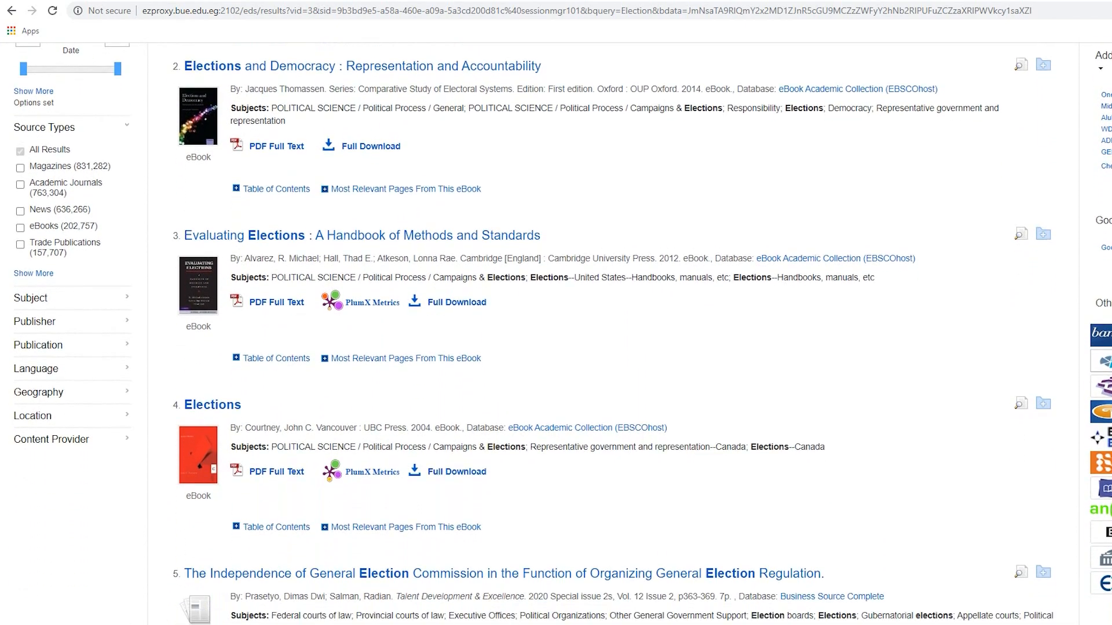
scroll("down", 3)
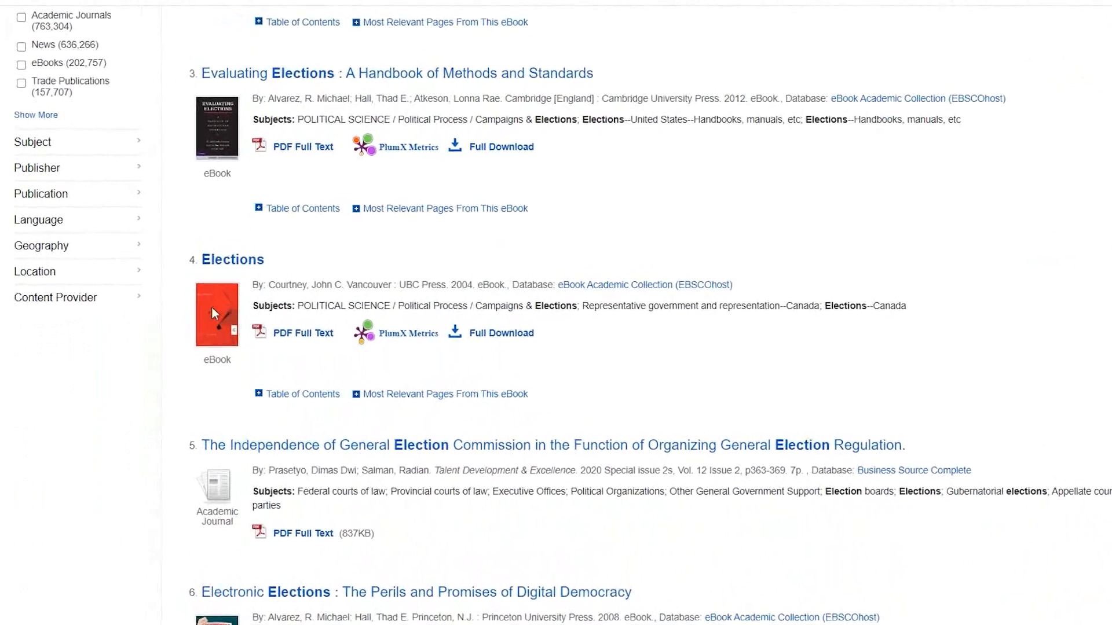
left_click(55, 298)
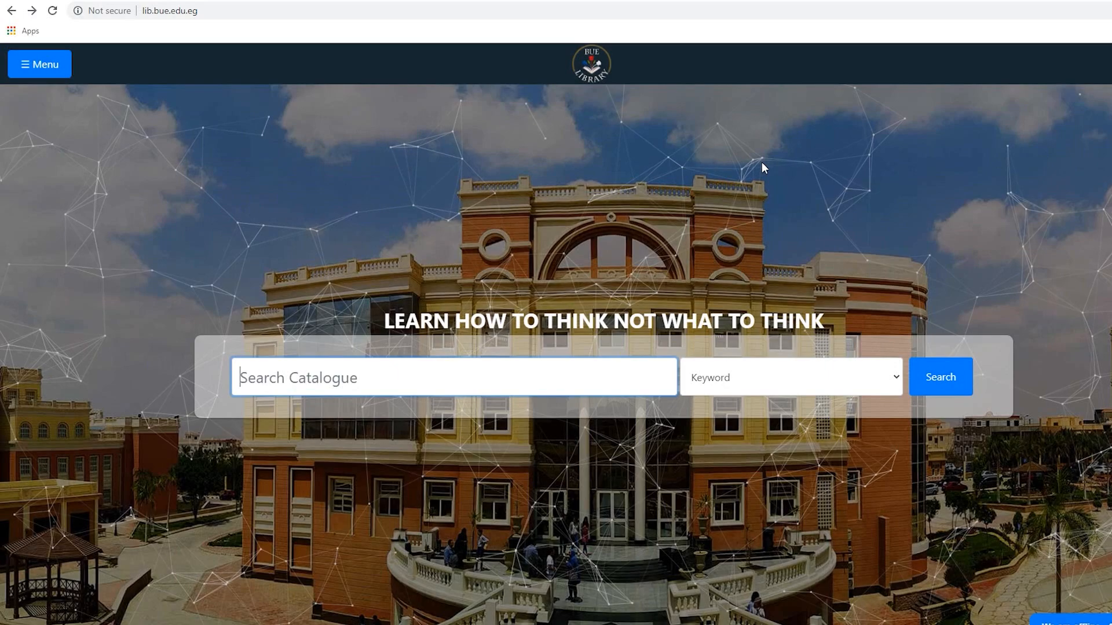
- Reach the Search in All page introducing EBSCO Discovery via Menu > E-Resources
left_click(38, 64)
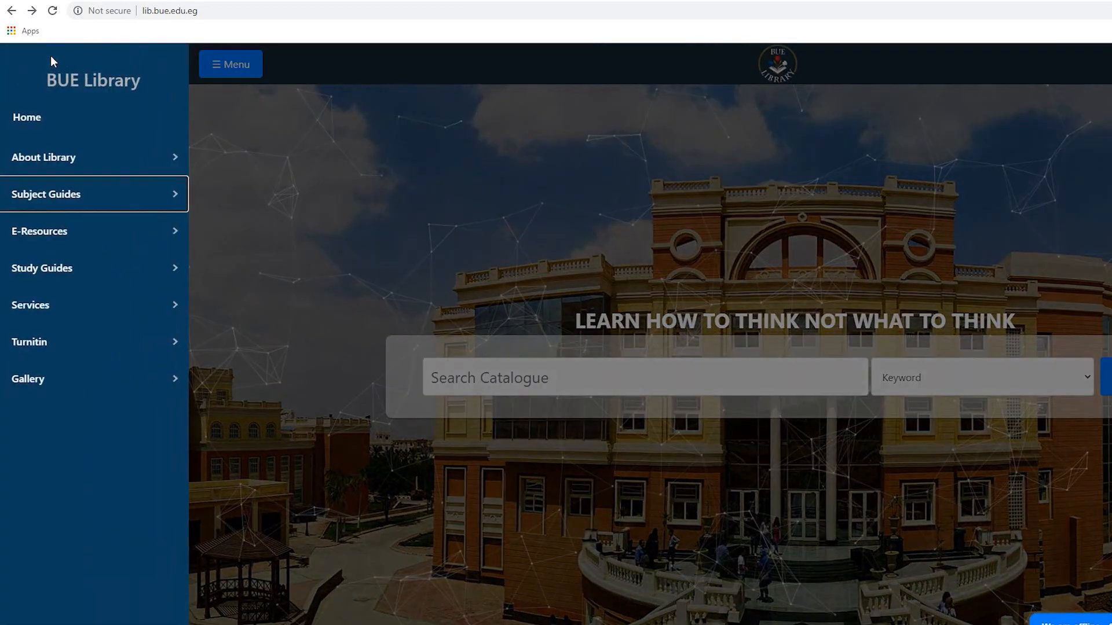
left_click(39, 230)
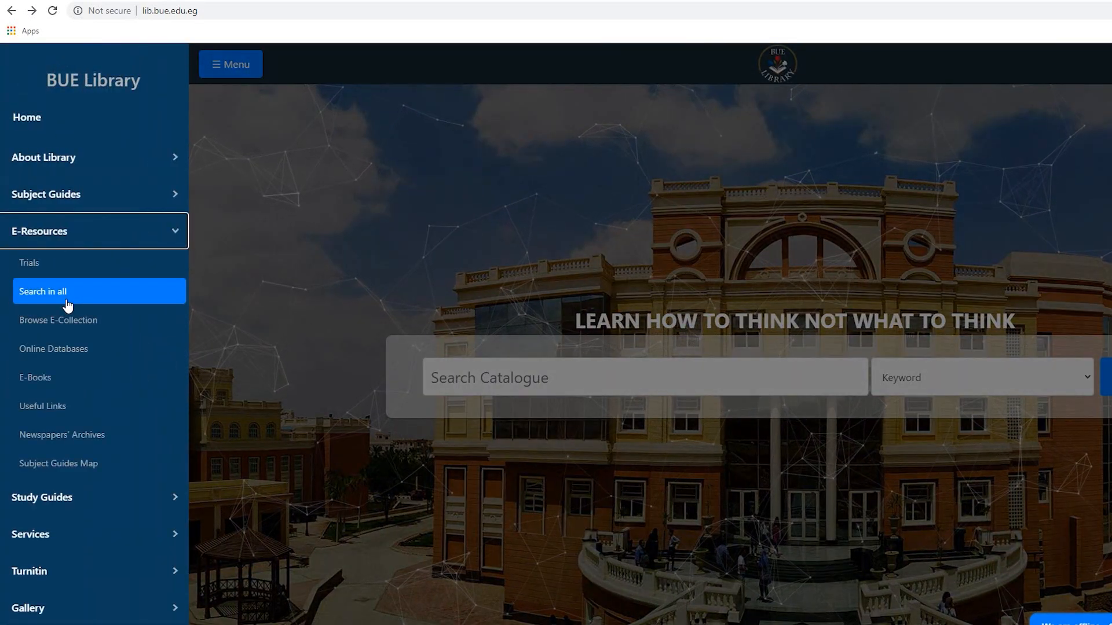
left_click(42, 291)
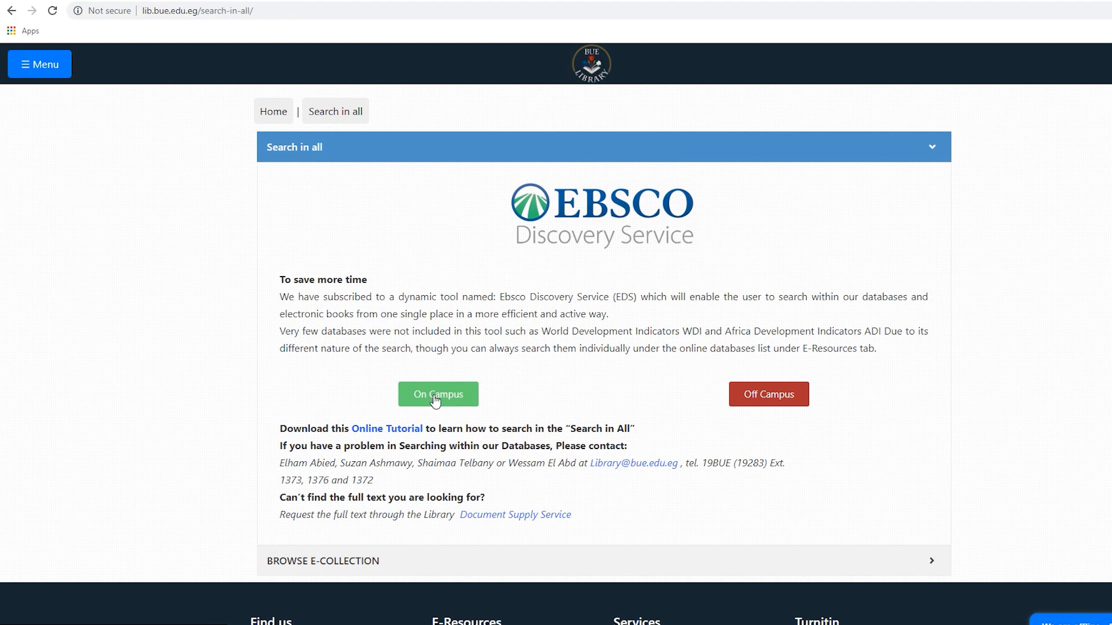
mouse_move(773, 395)
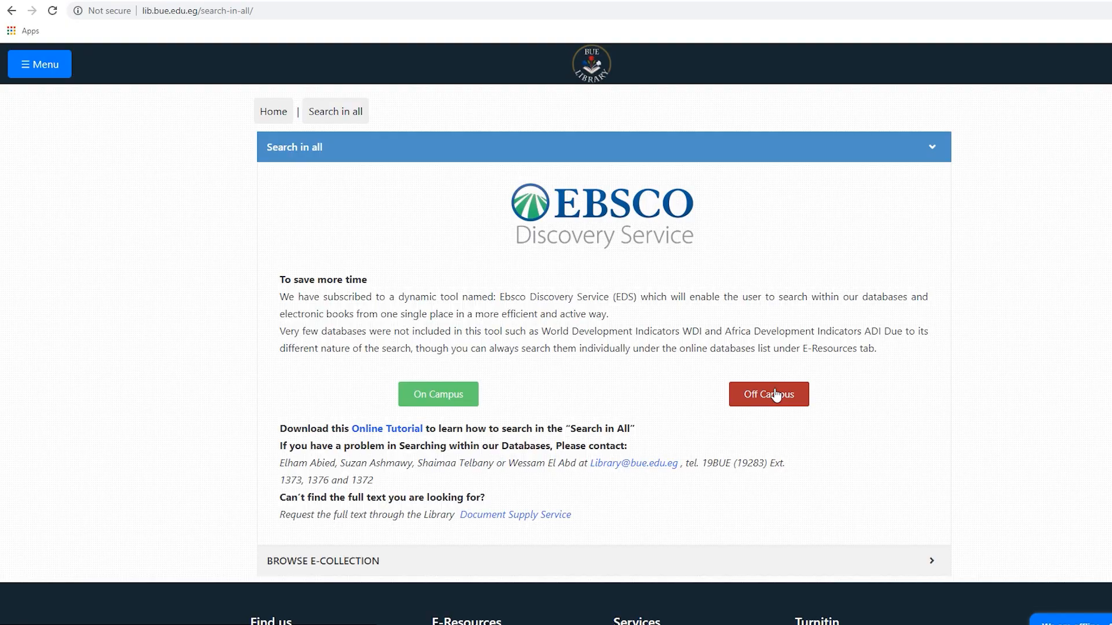
- Run the Organic Chemistry search in EBSCO Discovery and browse eBook results like Industrial Organic Chemistry
left_click(768, 394)
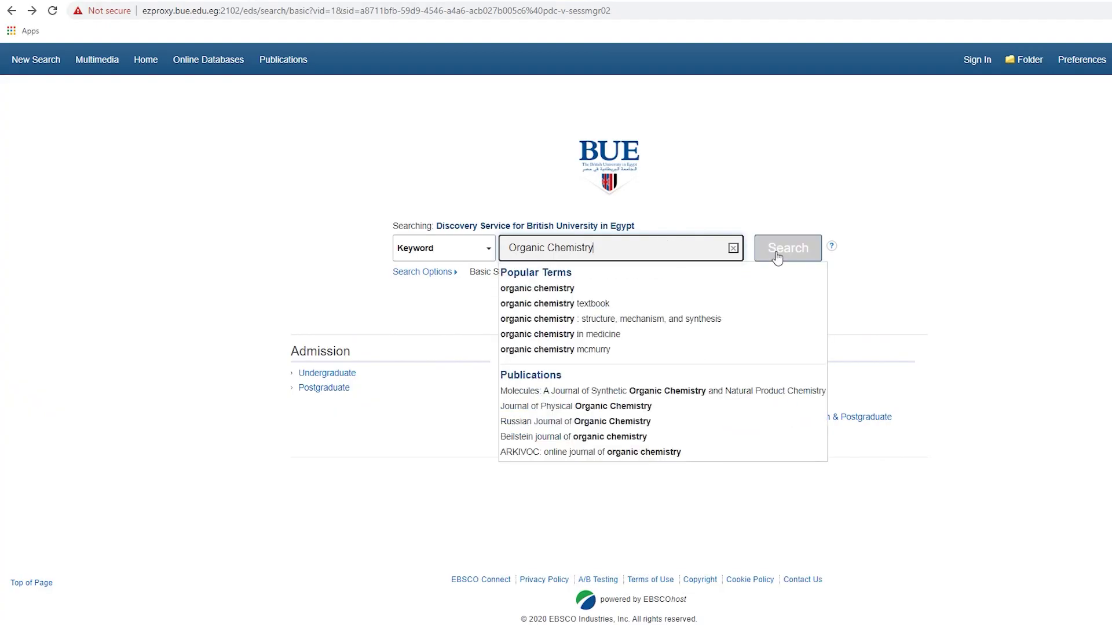
left_click(787, 248)
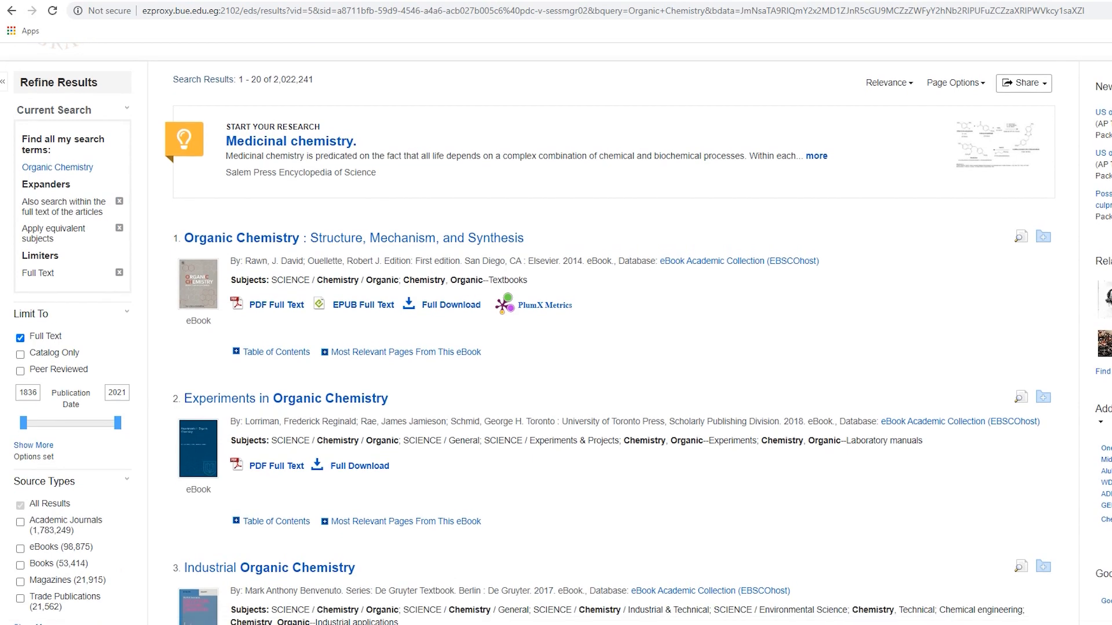
scroll("down", 3)
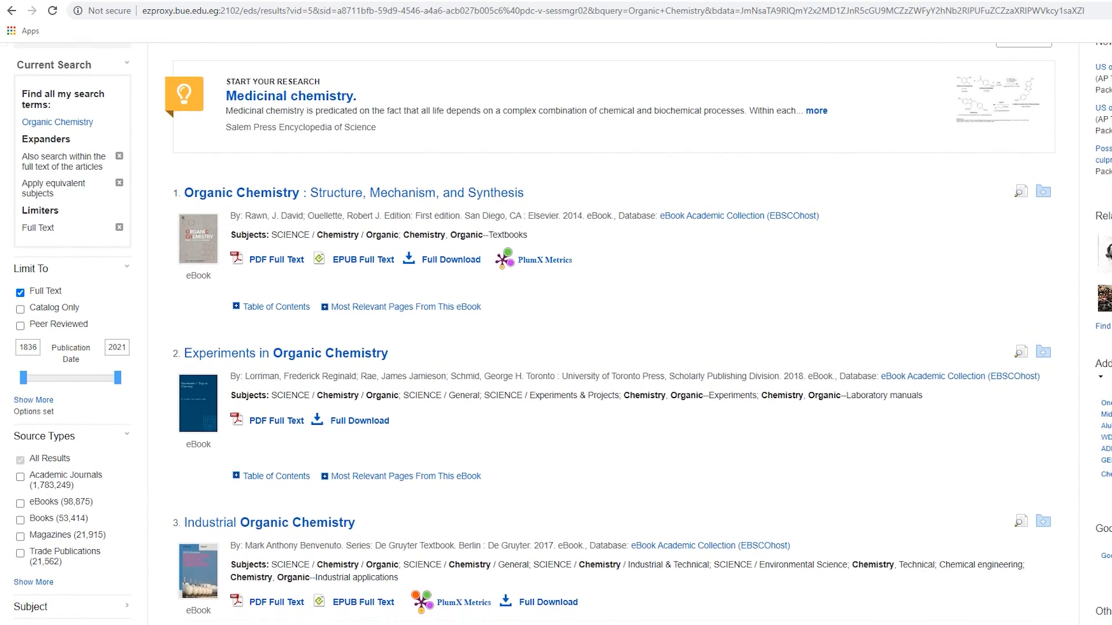
scroll("down", 3)
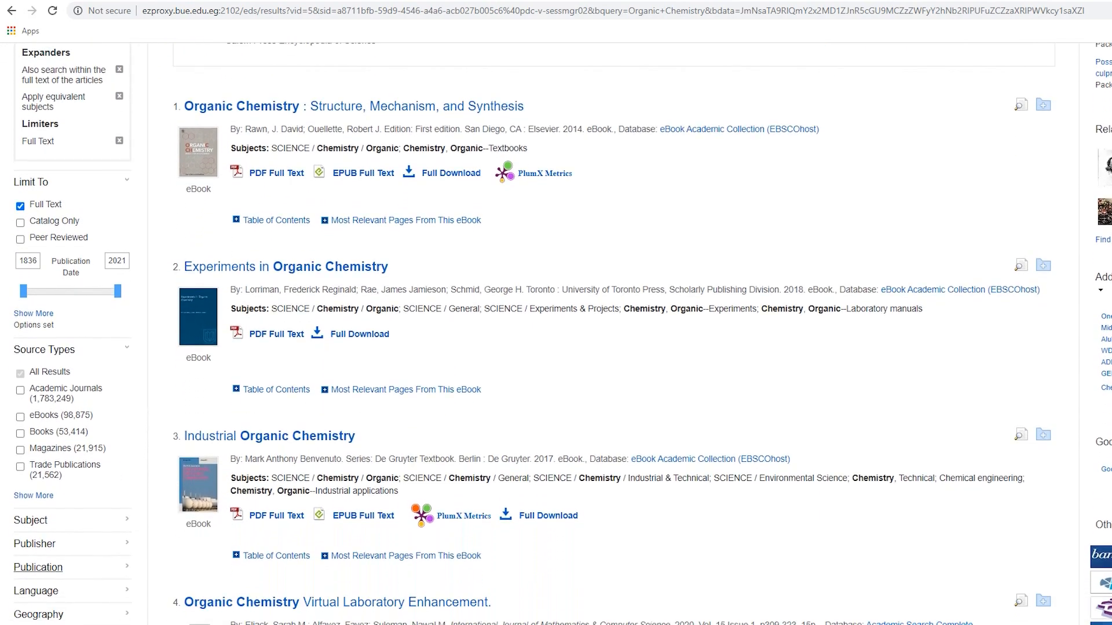
scroll("down", 3)
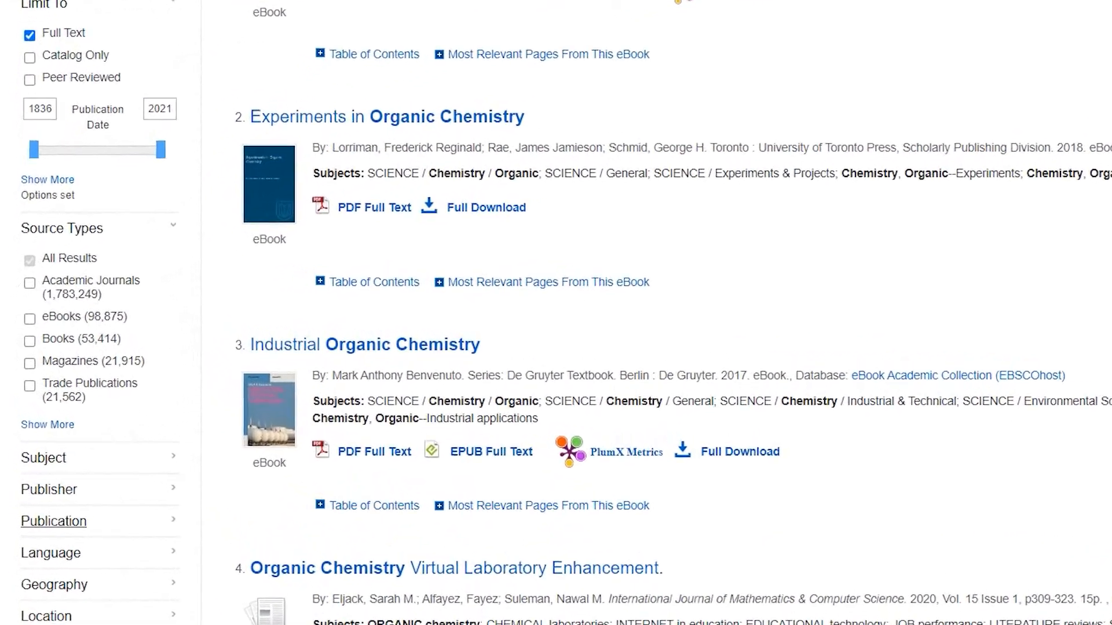
scroll("down", 3)
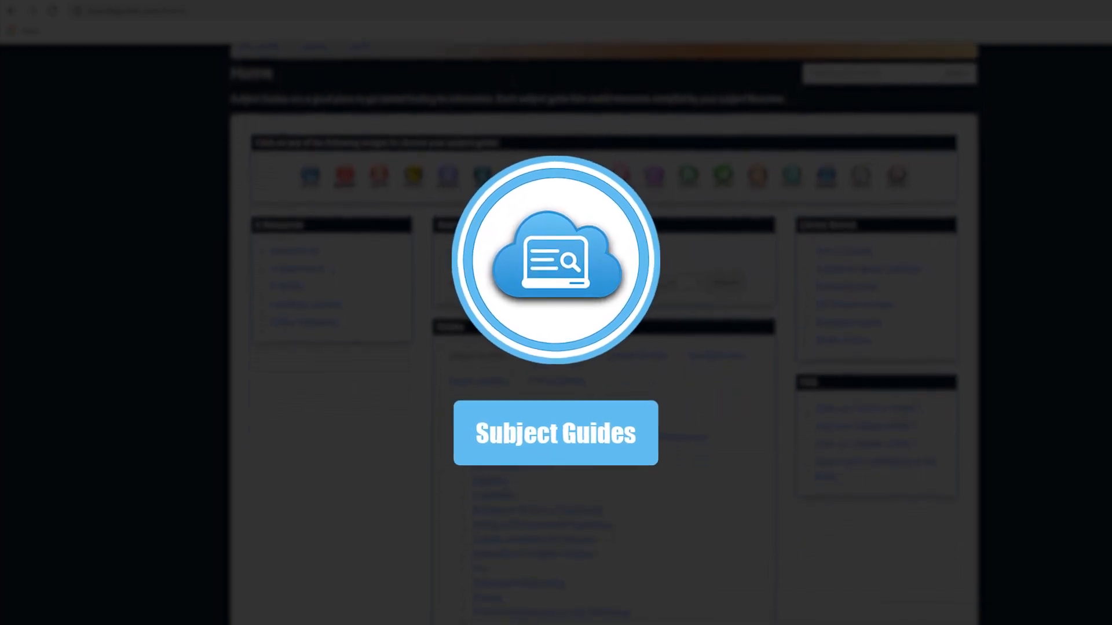
- Reach the Pharmacy guide via Menu > Subject Guides > Pharmacy
scroll("down", 3)
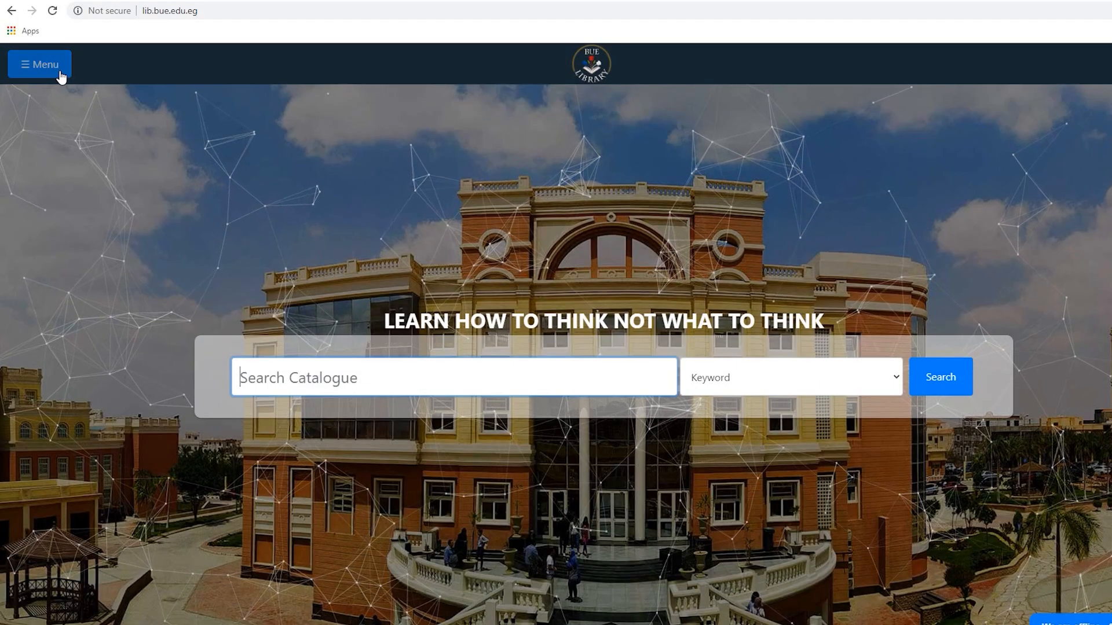
left_click(39, 64)
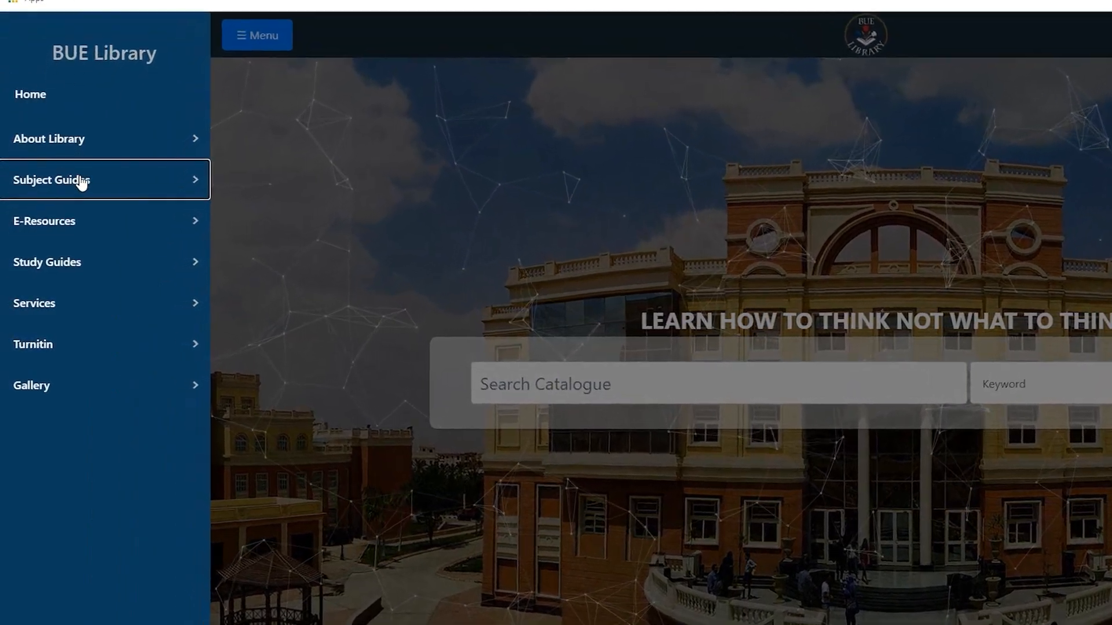
left_click(104, 179)
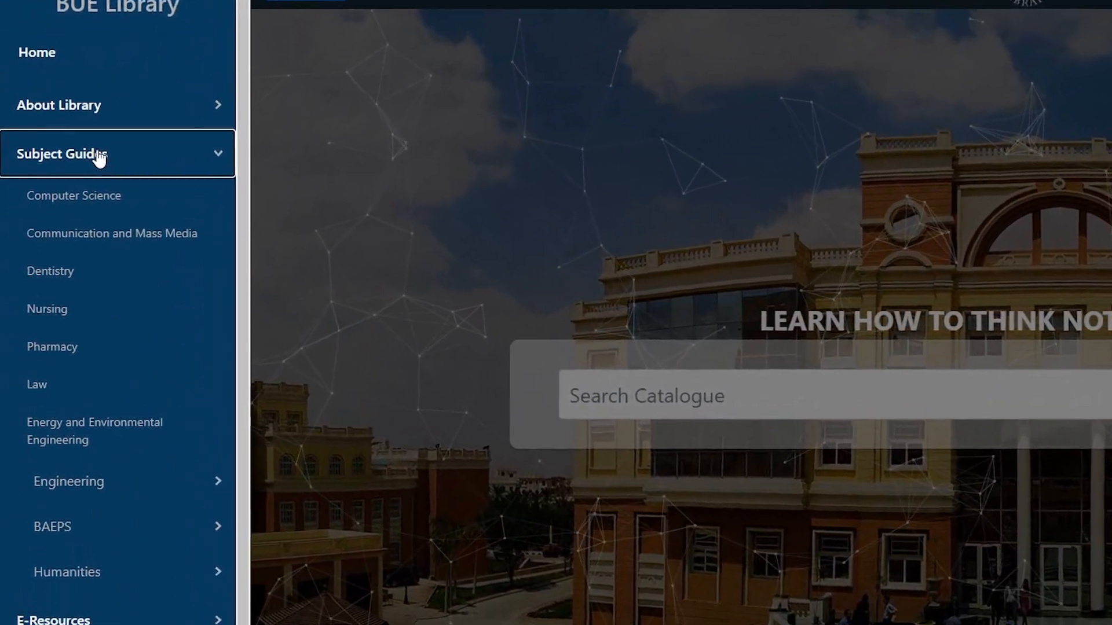
left_click(47, 309)
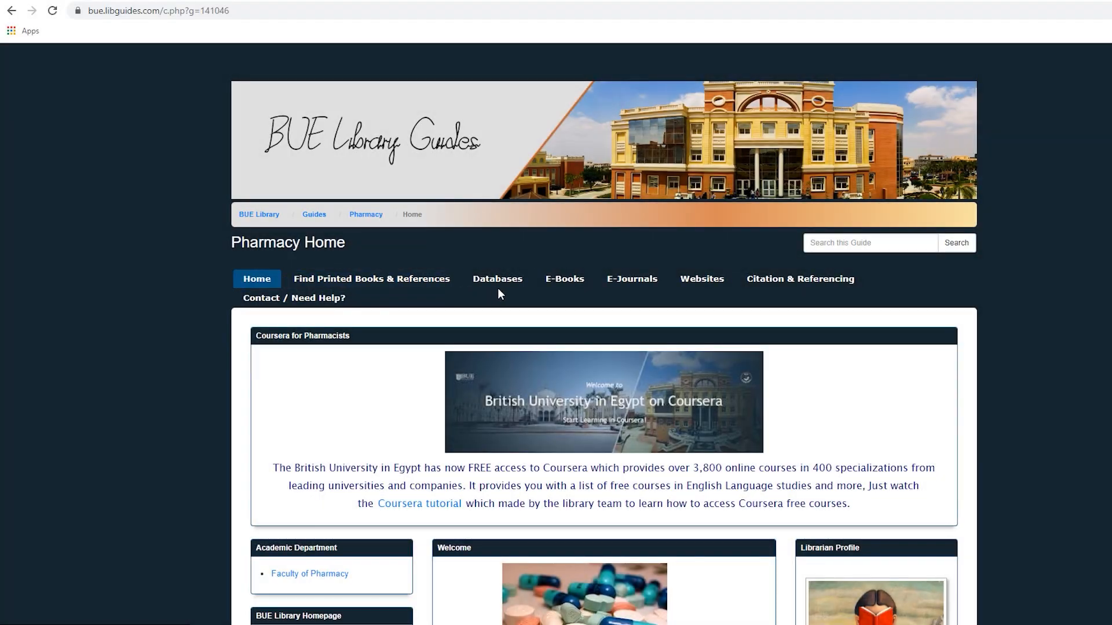
- Browse the Pharmacy guide's Databases, E-Books and E-Journals pages
left_click(497, 279)
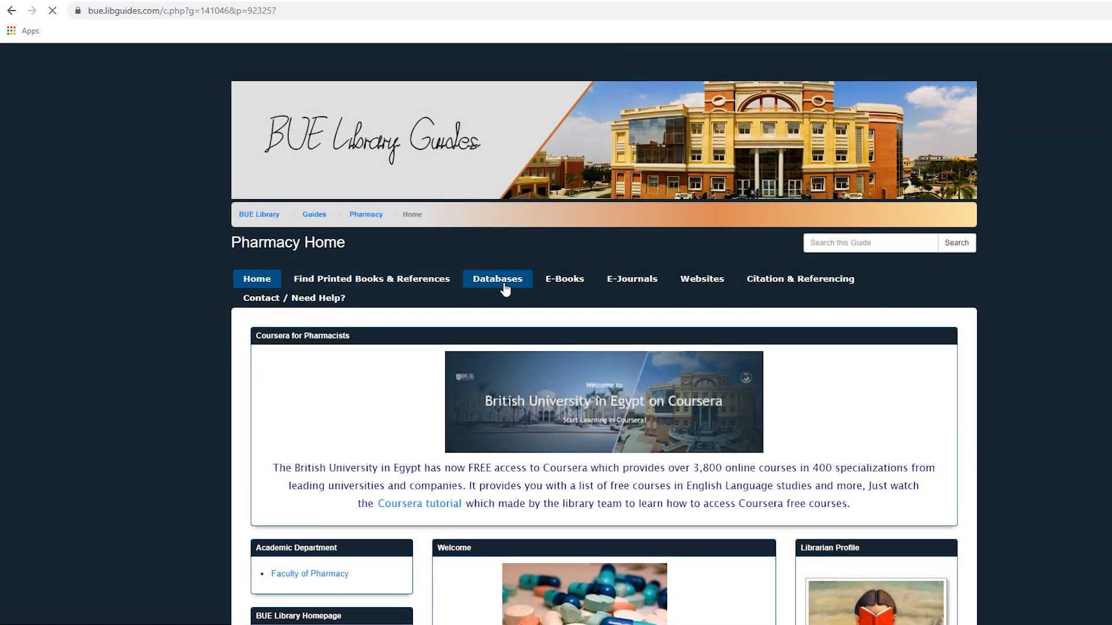
left_click(564, 279)
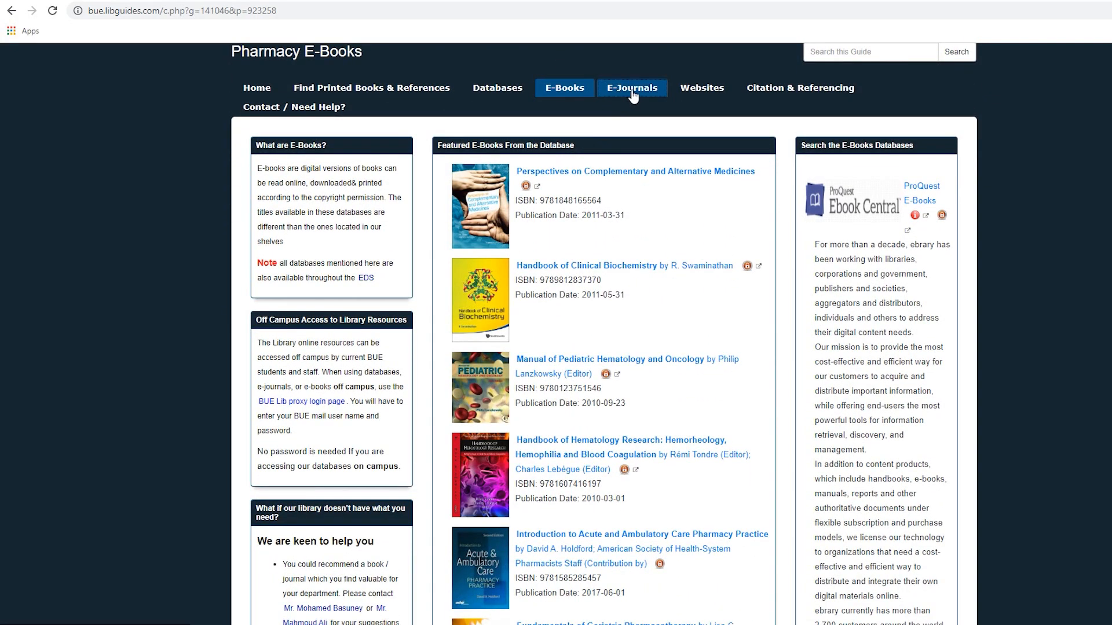
left_click(631, 88)
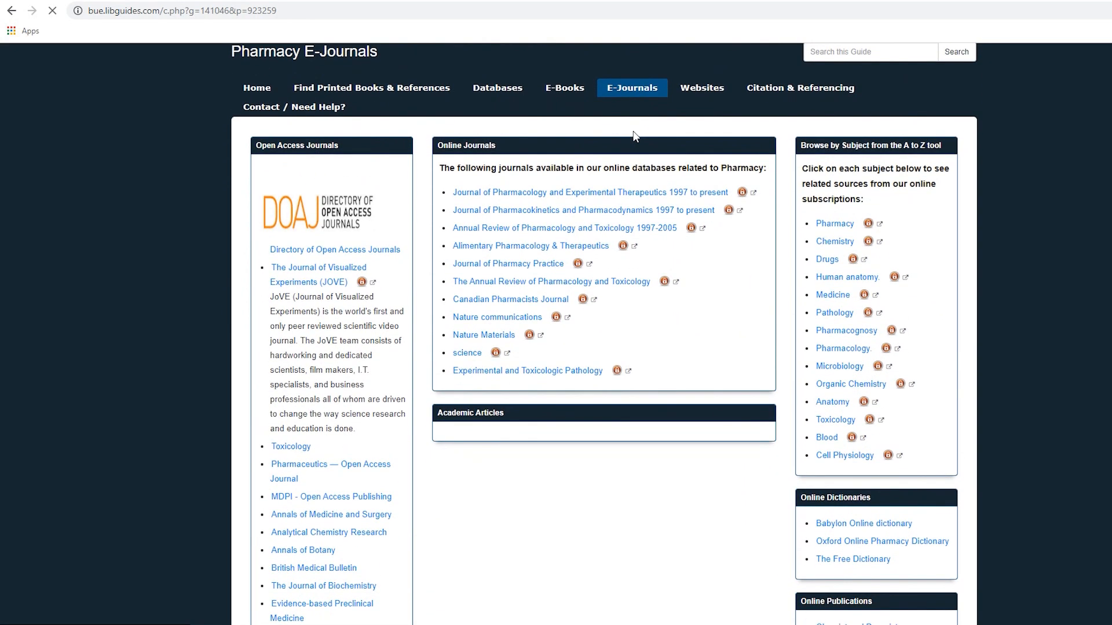
scroll("down", 3)
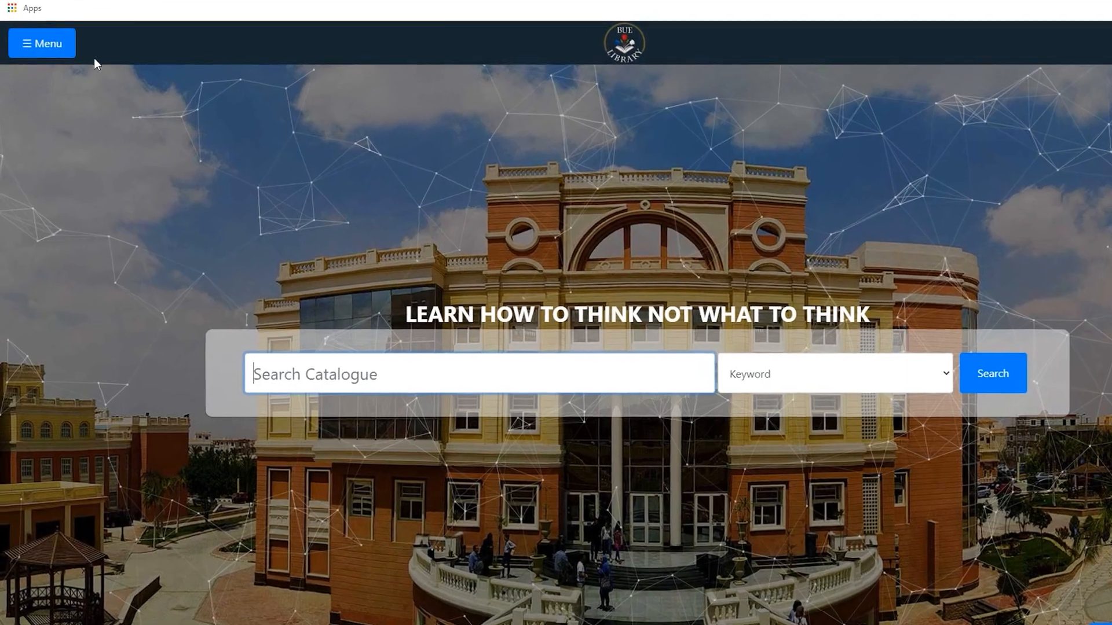
- Scroll to the Booking a Room tile and bring up the LibCal room availability grid
scroll("down", 3)
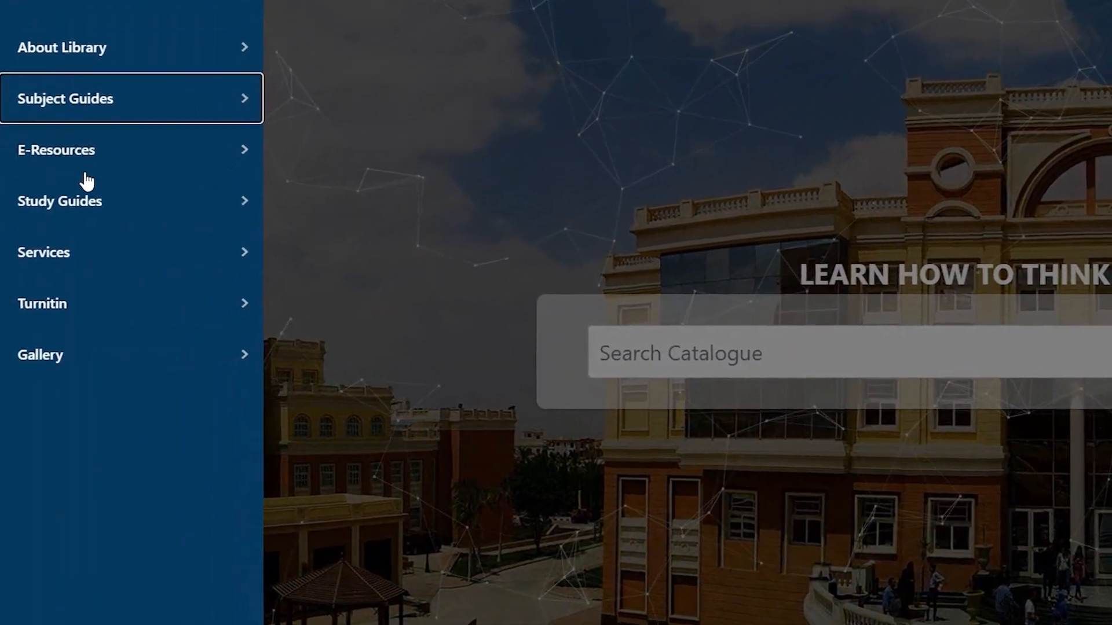
left_click(41, 303)
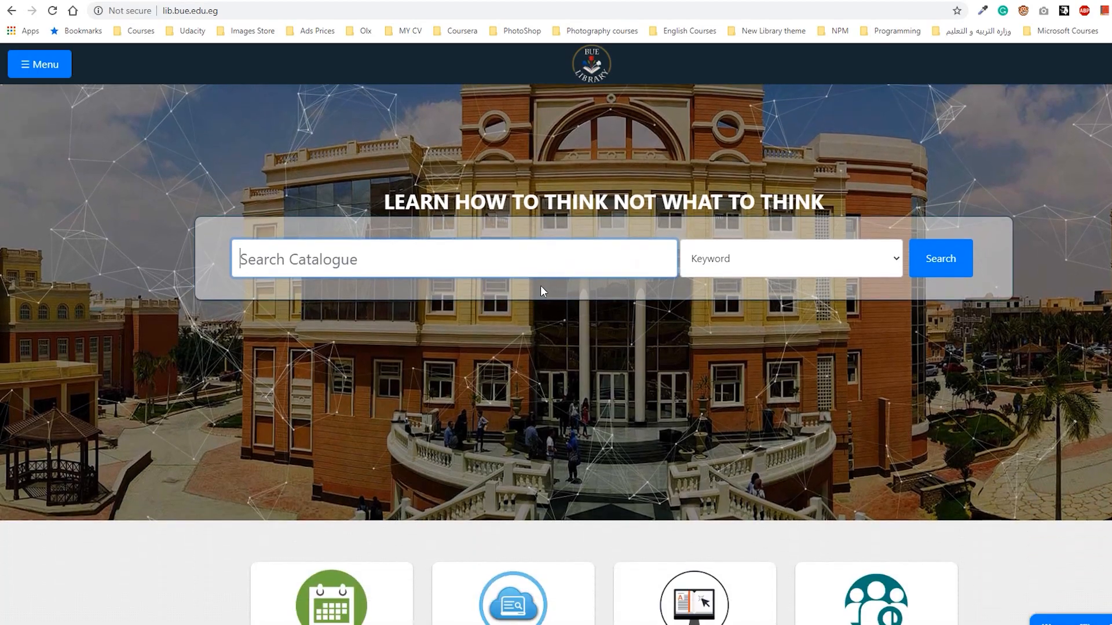
scroll("down", 3)
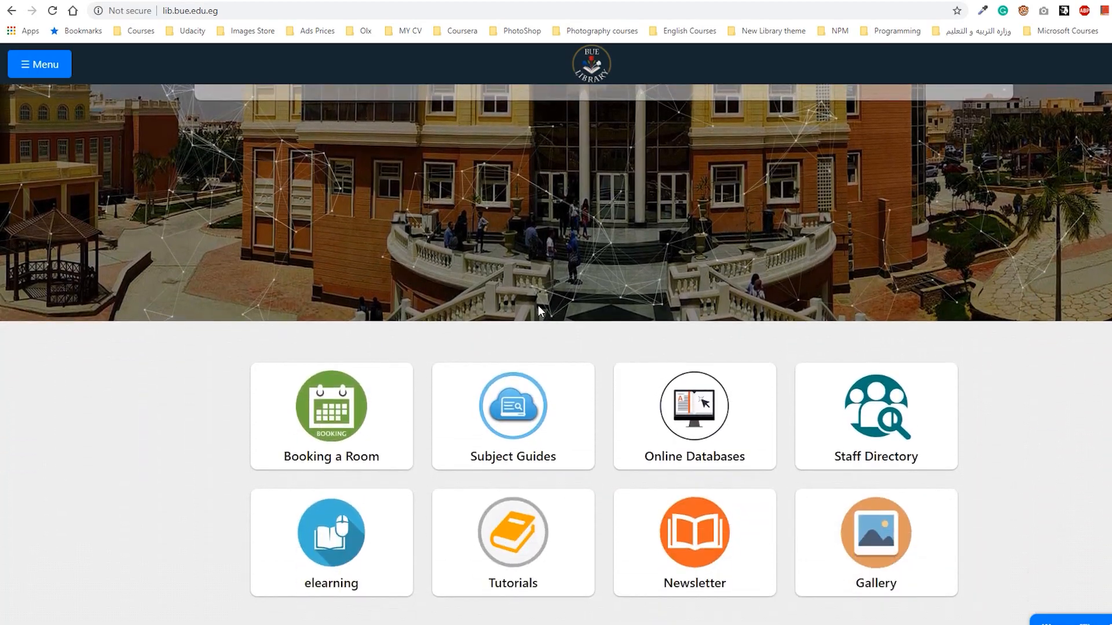
mouse_move(331, 416)
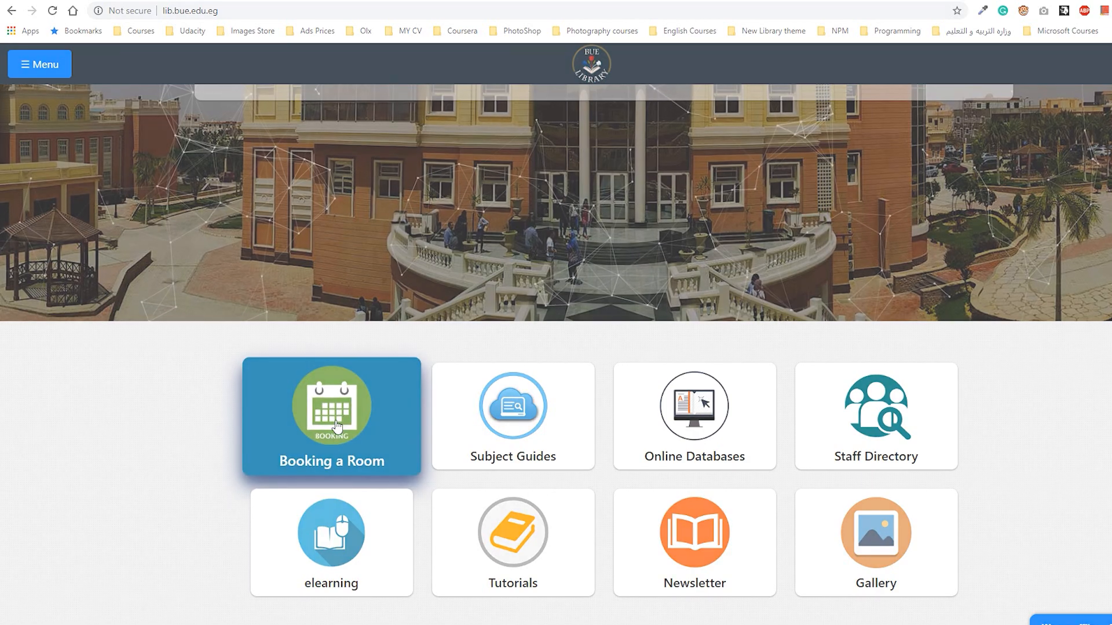
left_click(331, 417)
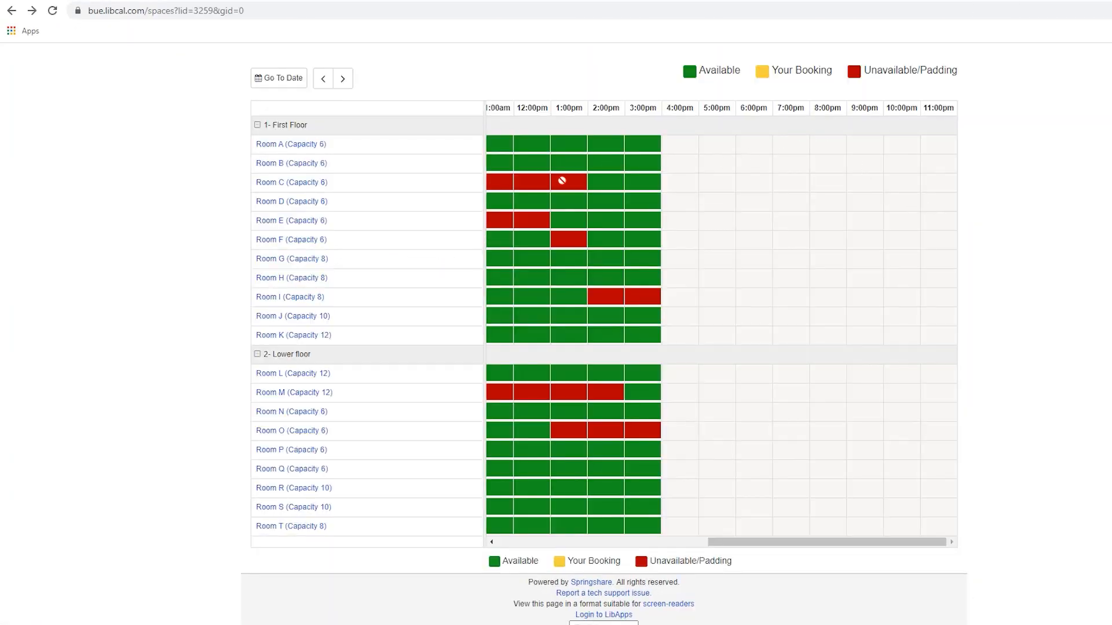
mouse_move(567, 318)
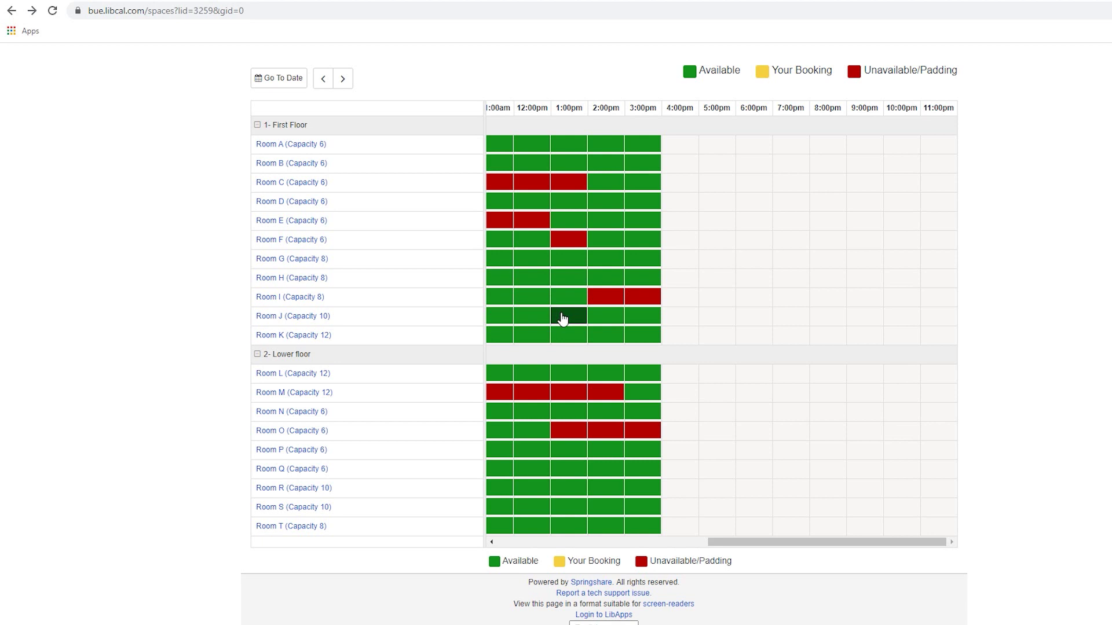
- Reserve Room J from 1:00pm to 3:00pm on July 14, 2020 and submit the times
left_click(568, 315)
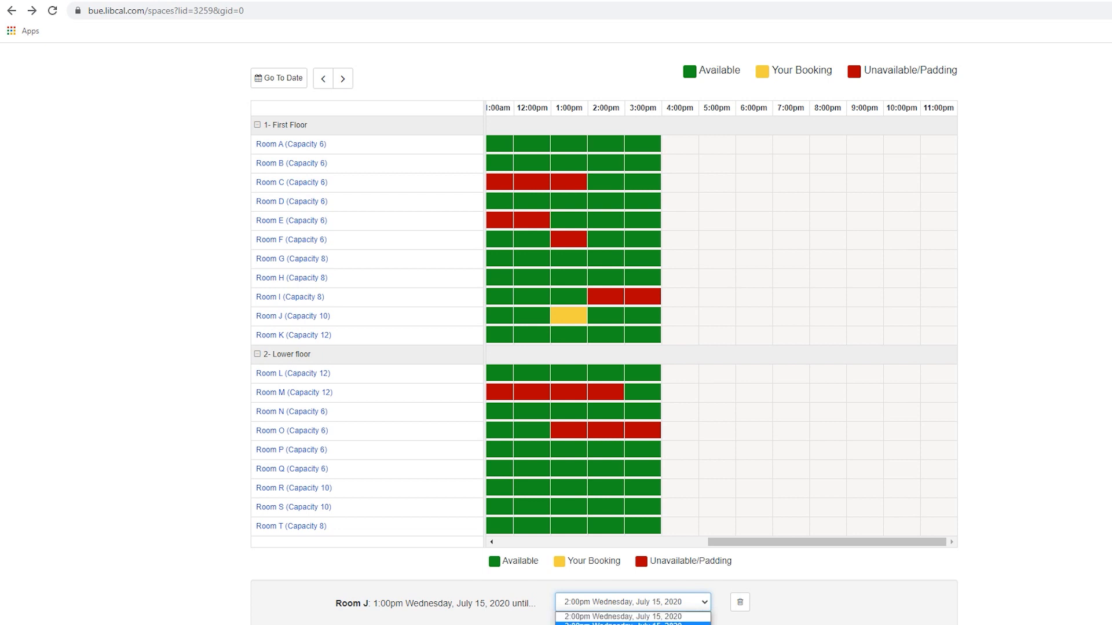
left_click(631, 624)
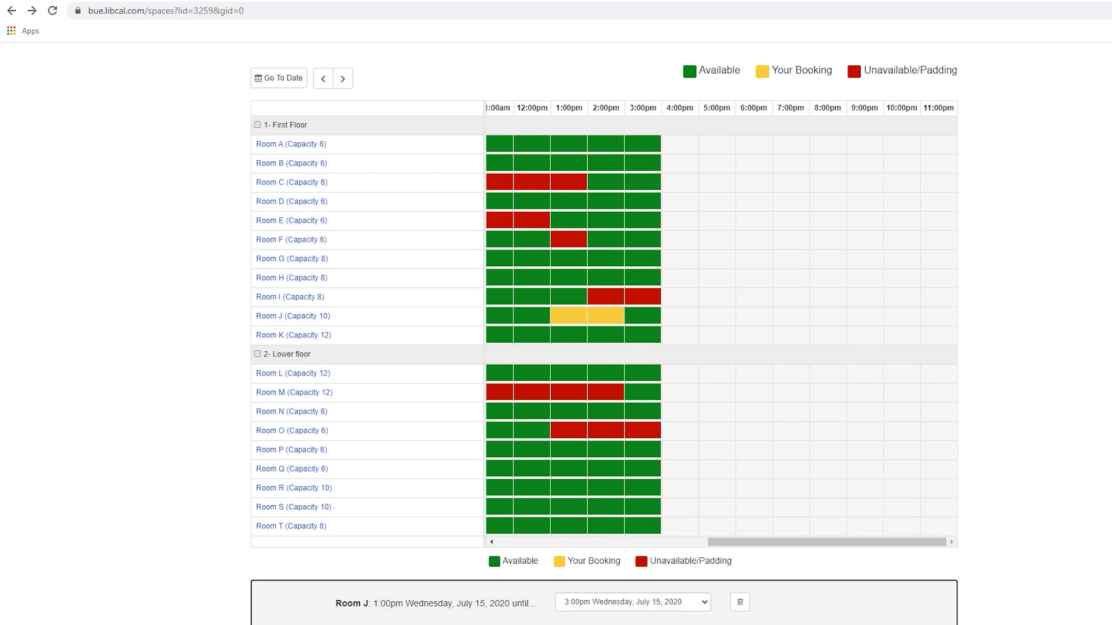
mouse_move(603, 334)
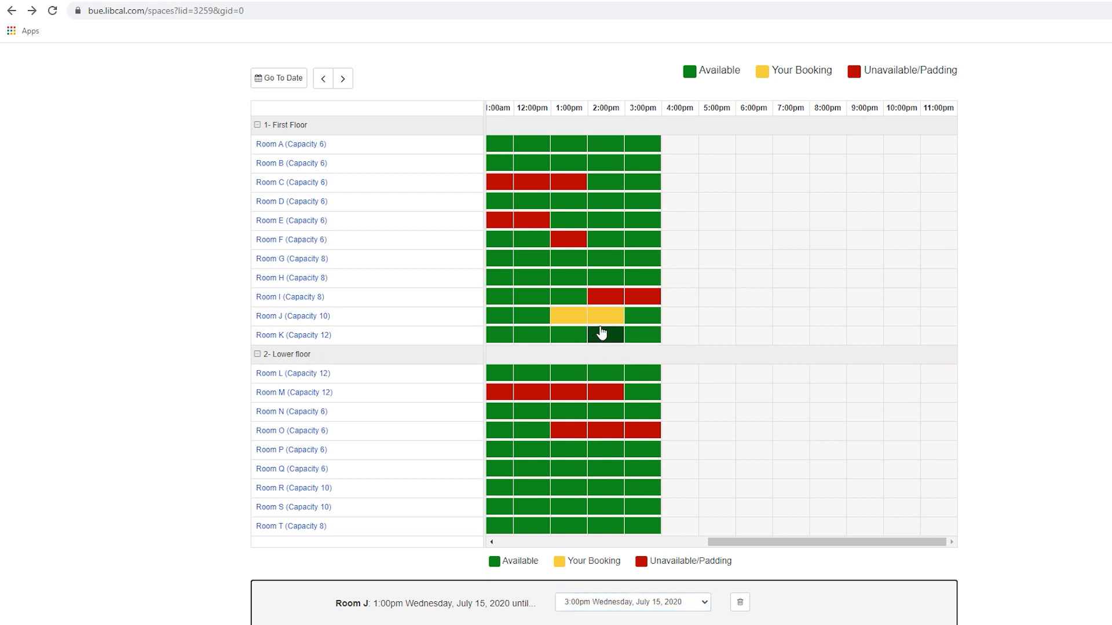
scroll("down", 3)
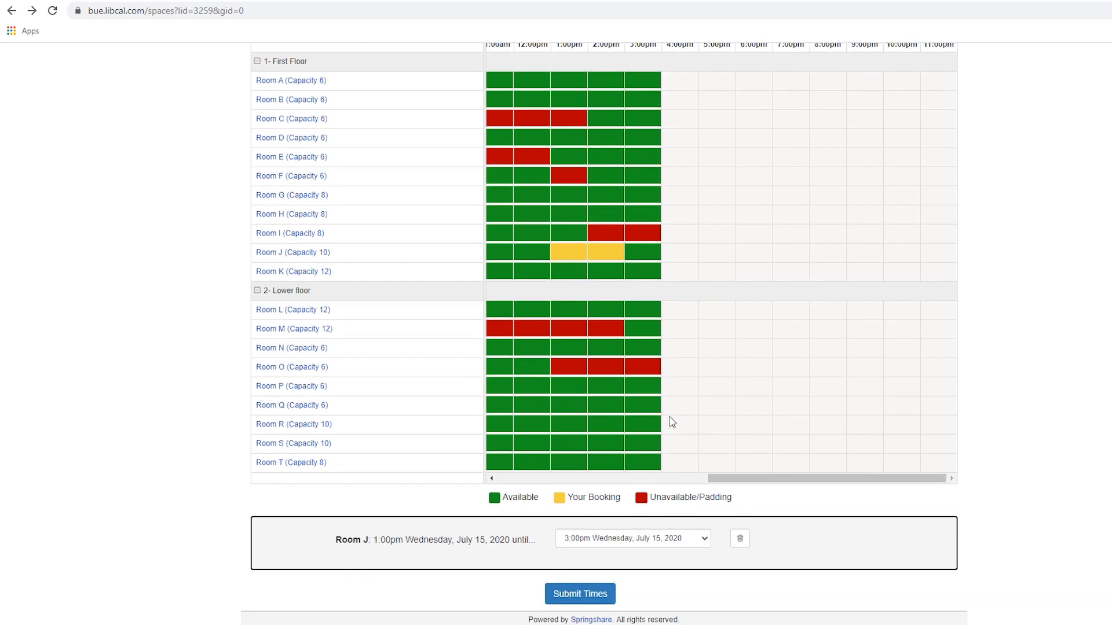
scroll("down", 3)
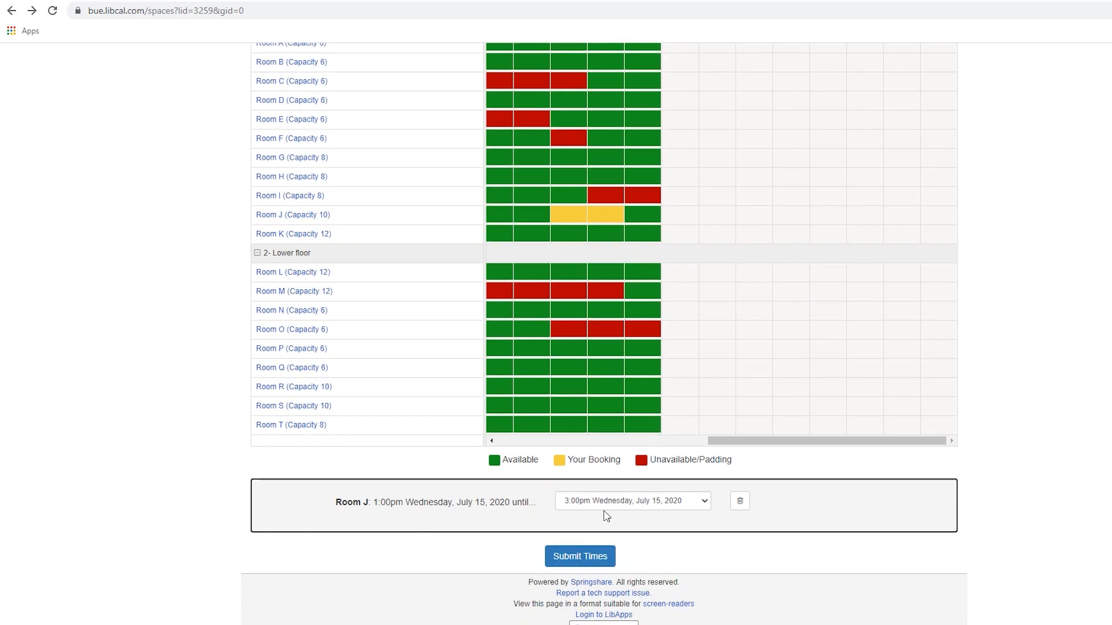
left_click(579, 556)
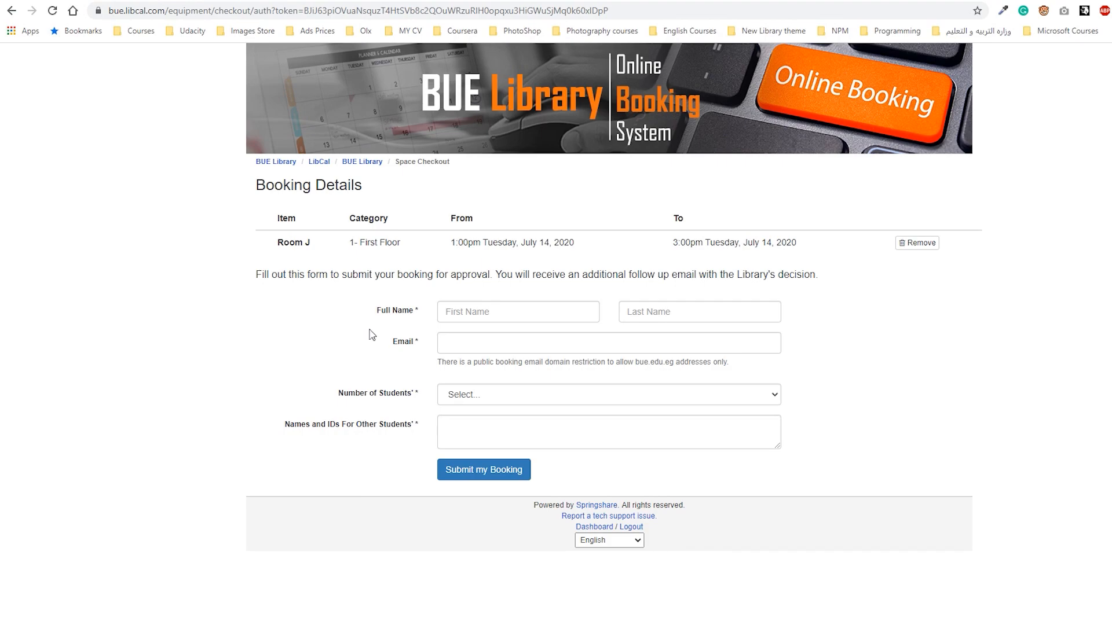